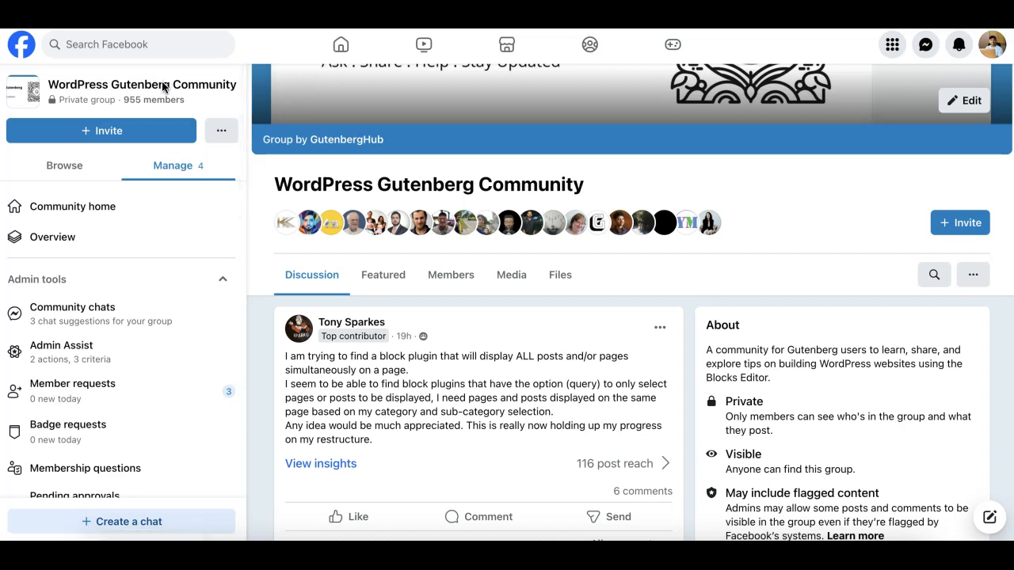
mouse_move(341, 388)
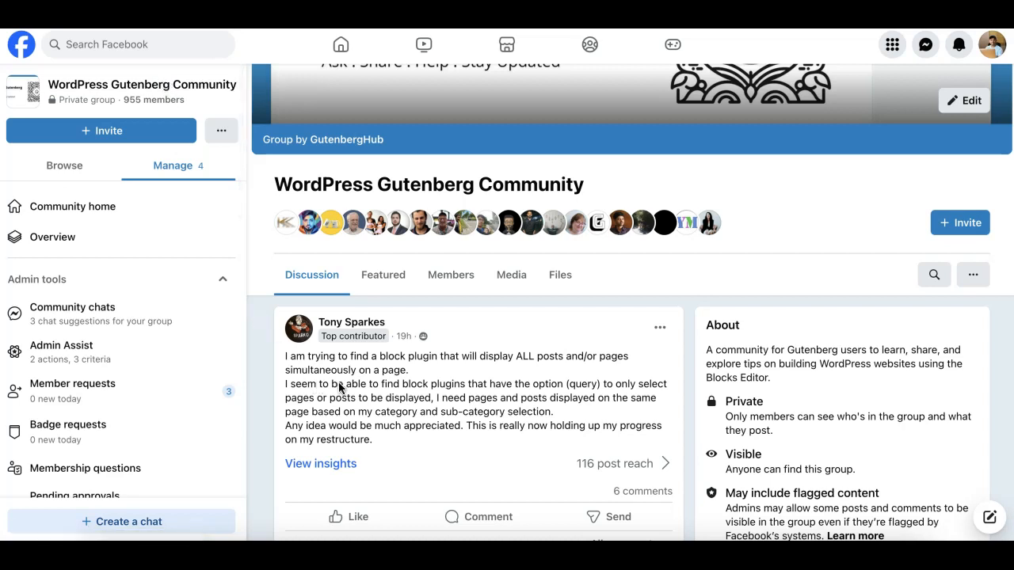
mouse_move(364, 387)
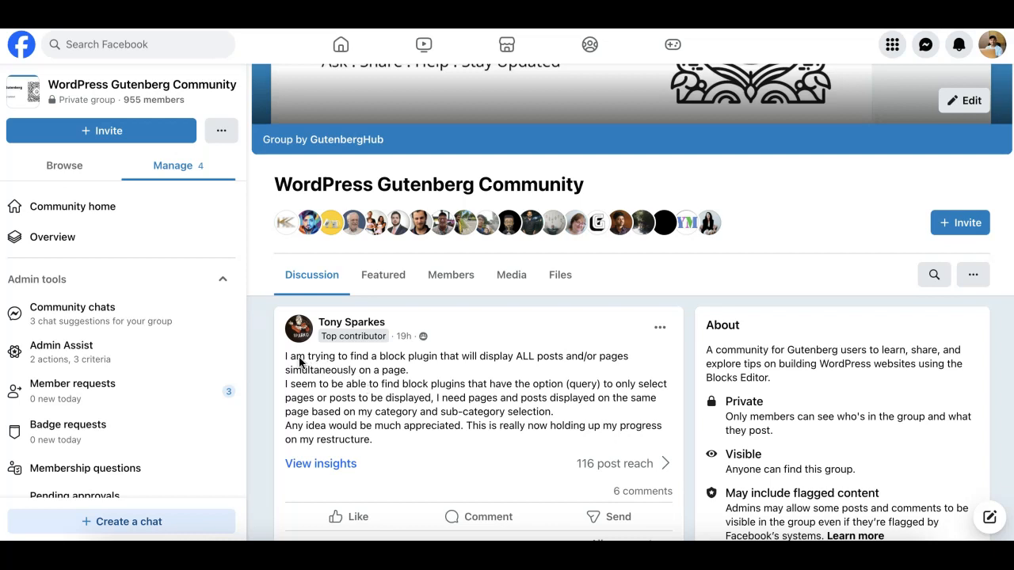
mouse_move(298, 364)
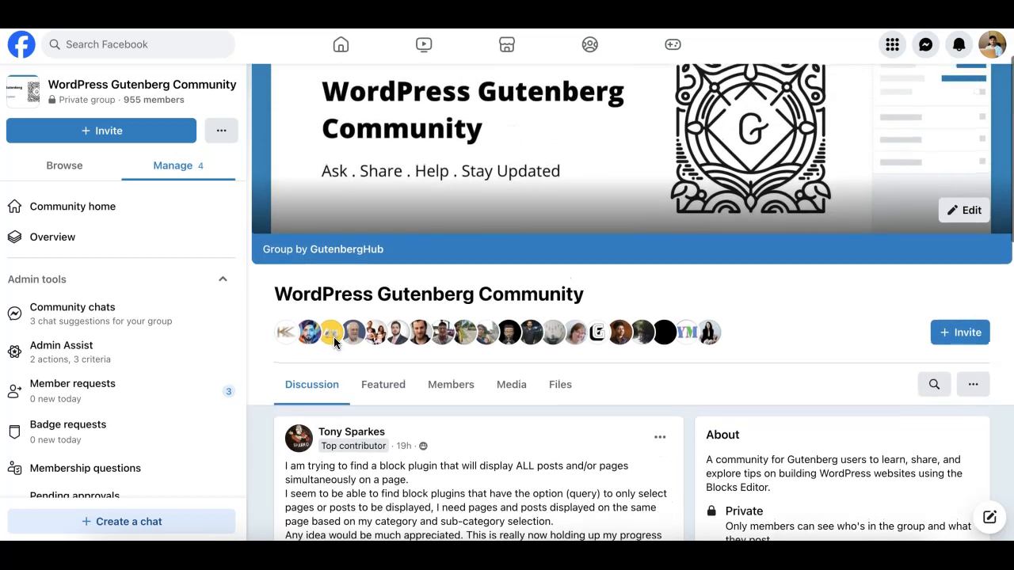
Review the Advanced Query Loop plugin details, highlighting the note about selecting additional post types.
scroll("down", 3)
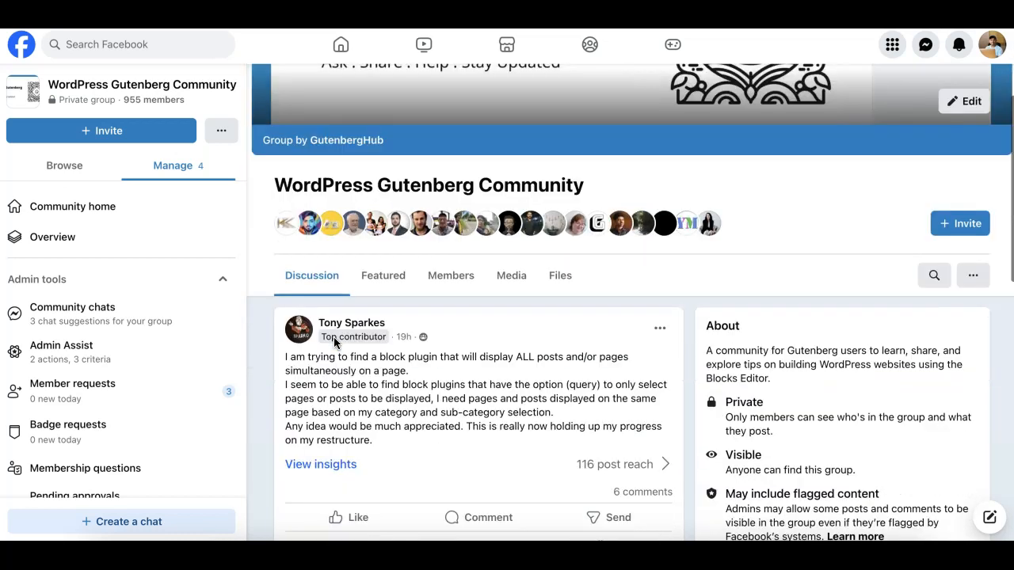
mouse_move(300, 368)
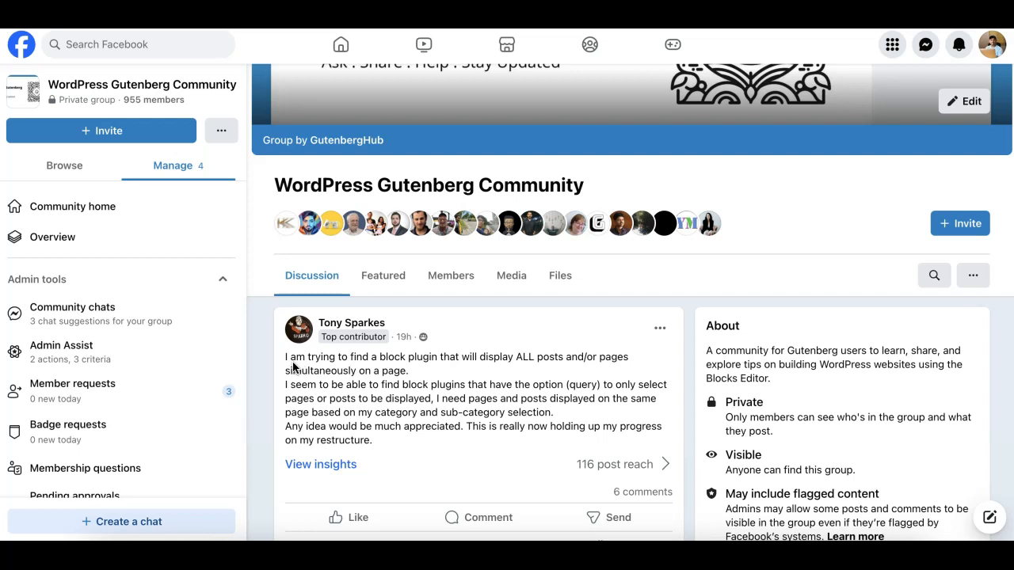
mouse_move(330, 370)
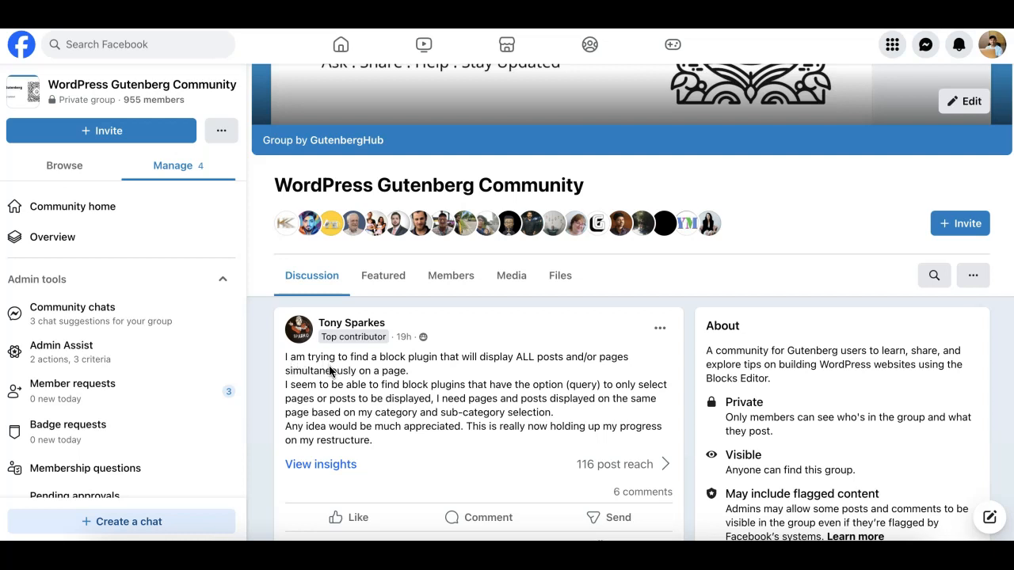
mouse_move(428, 368)
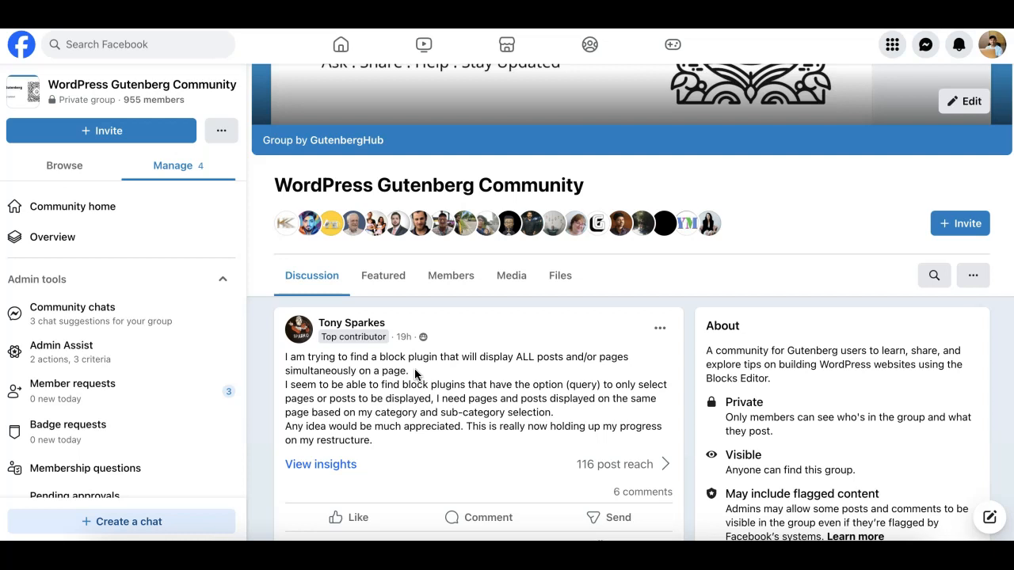
mouse_move(448, 377)
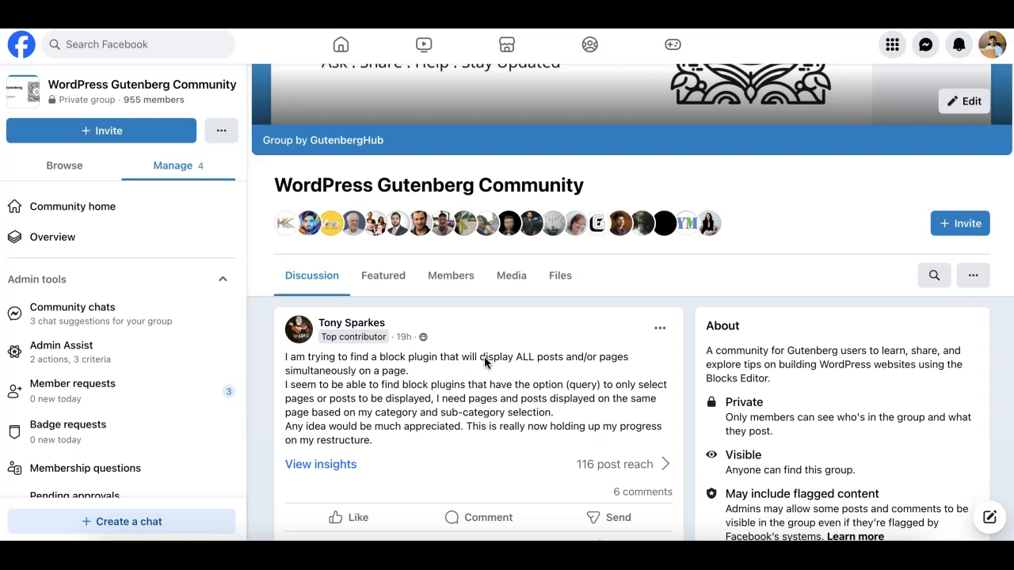
mouse_move(488, 387)
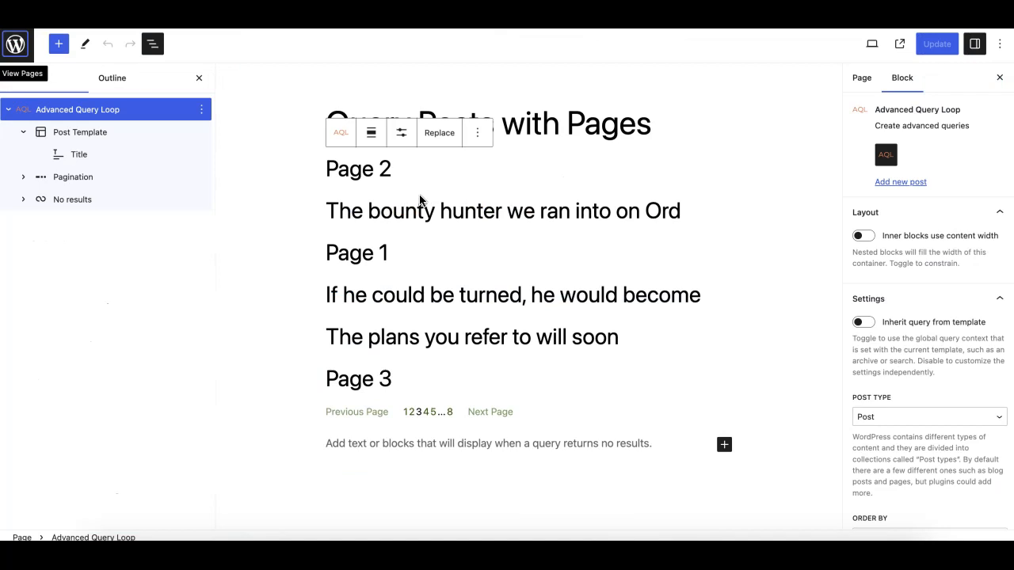
mouse_move(472, 193)
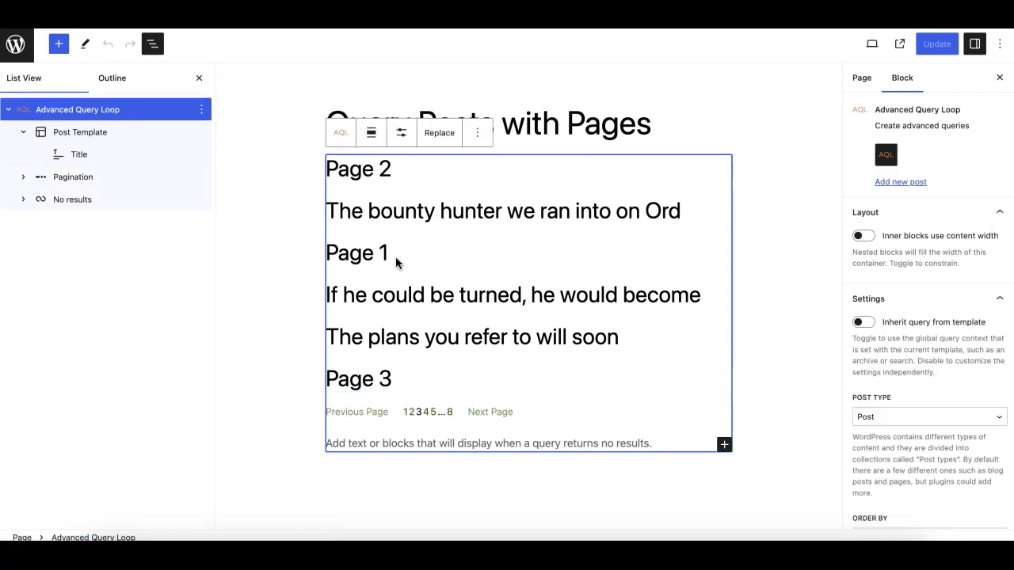
left_click(79, 153)
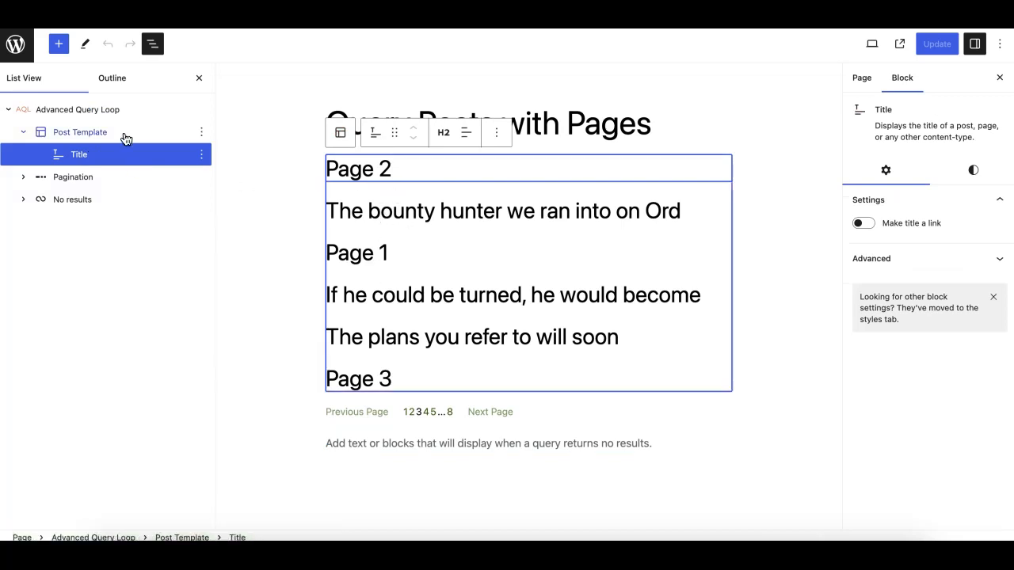
mouse_move(103, 109)
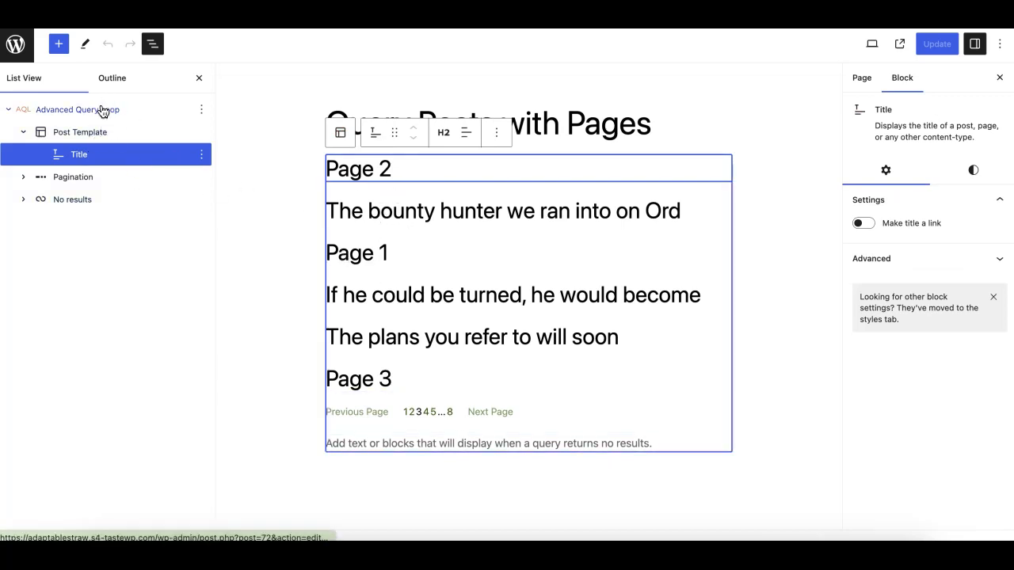
left_click(77, 110)
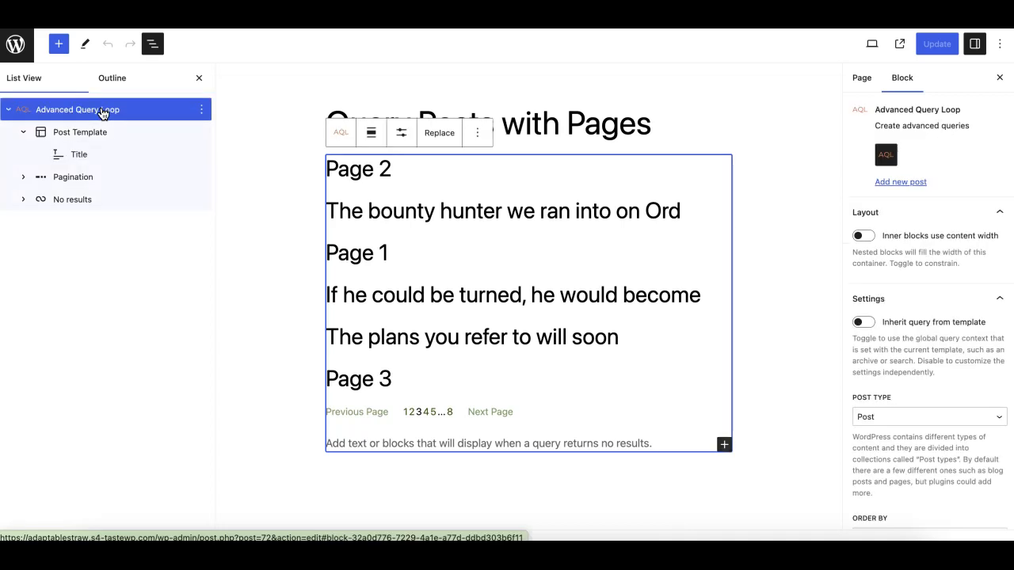
mouse_move(502, 218)
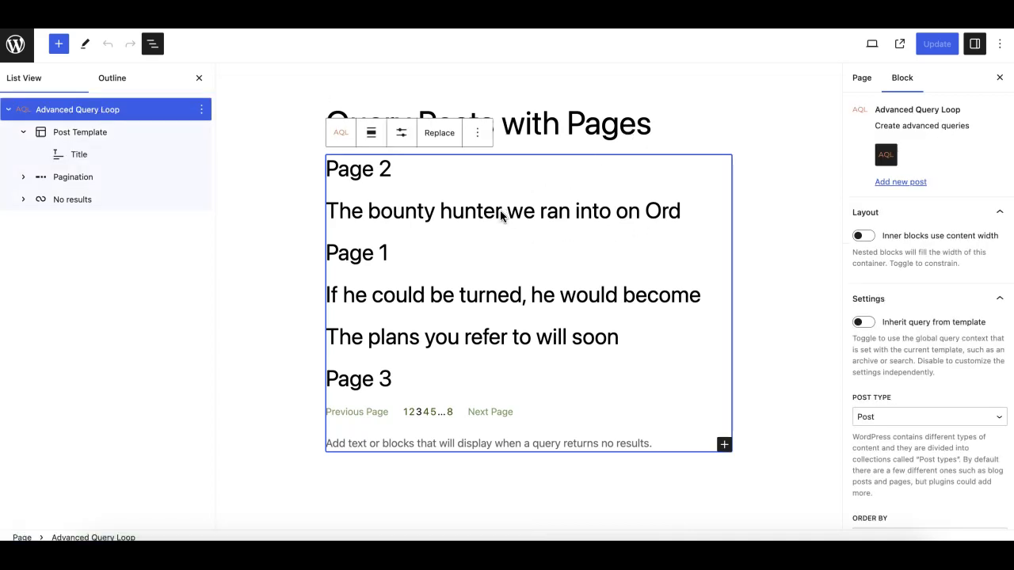
mouse_move(690, 114)
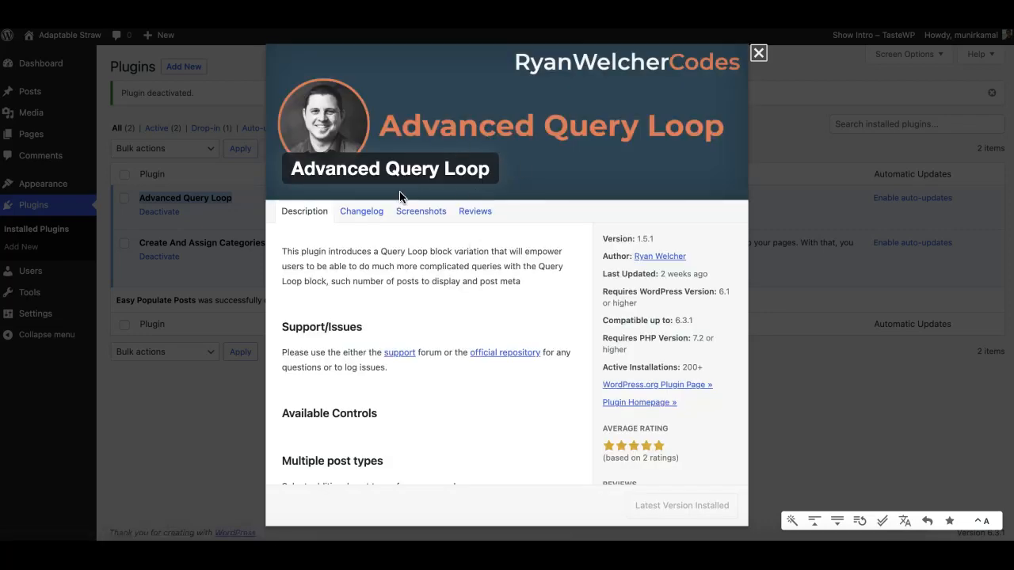
mouse_move(394, 188)
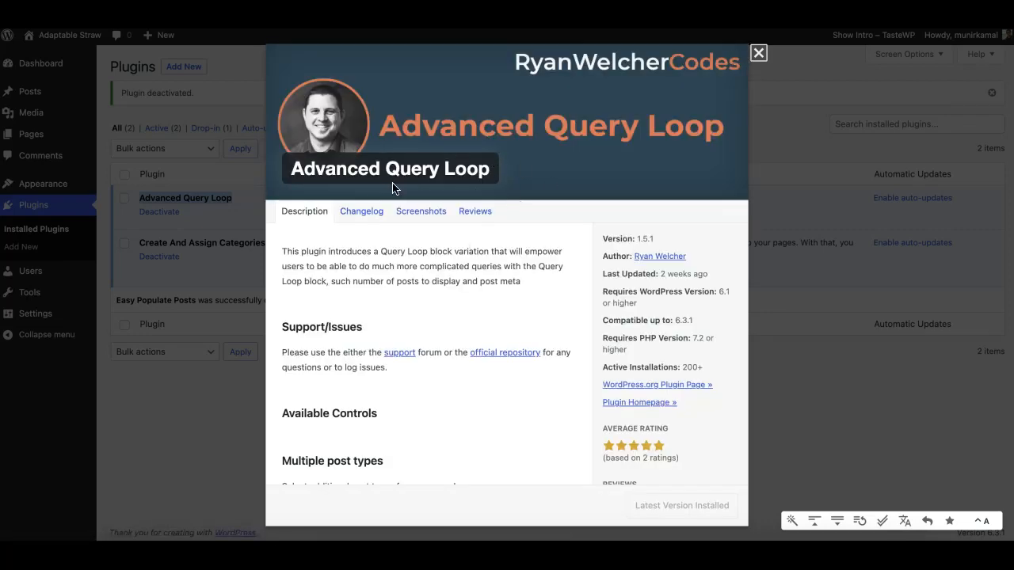
scroll("down", 3)
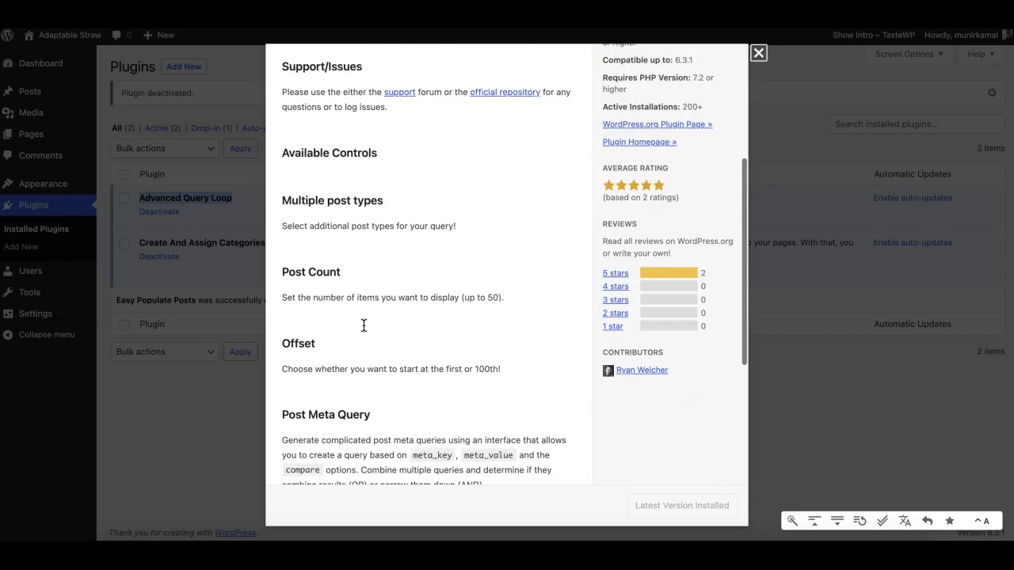
double_click(300, 200)
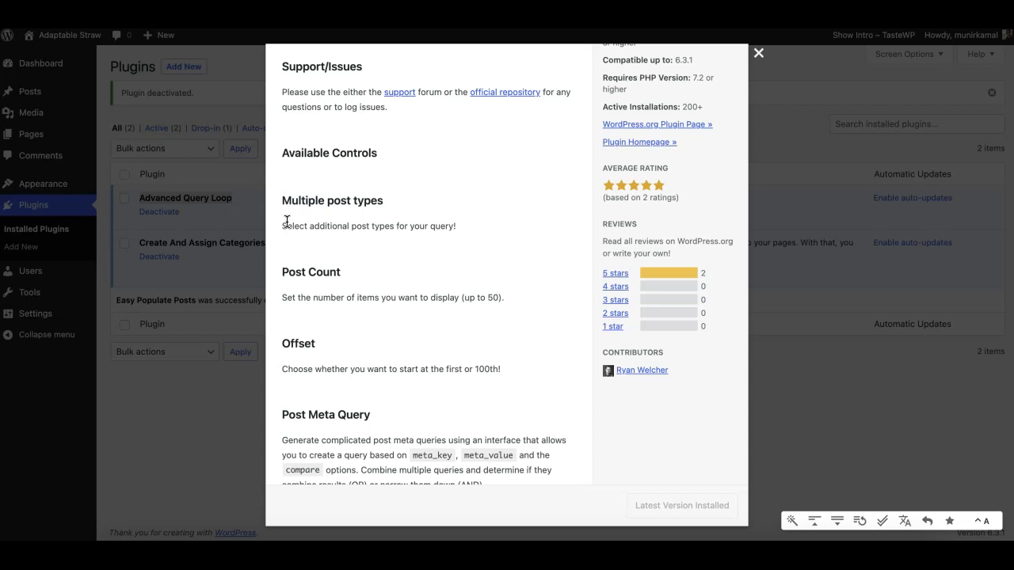
mouse_move(297, 228)
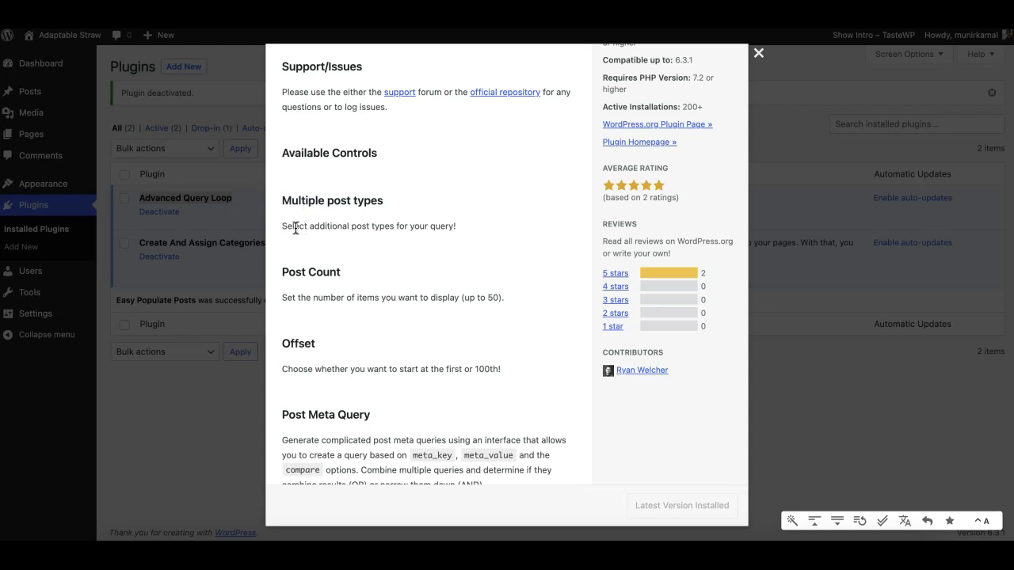
left_click_drag(282, 224, 412, 225)
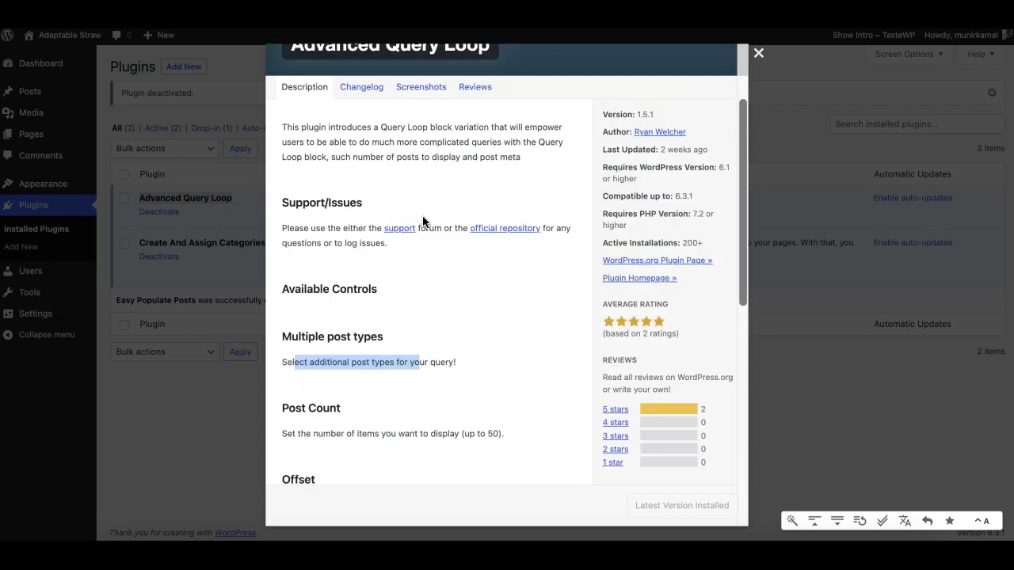
left_click(760, 54)
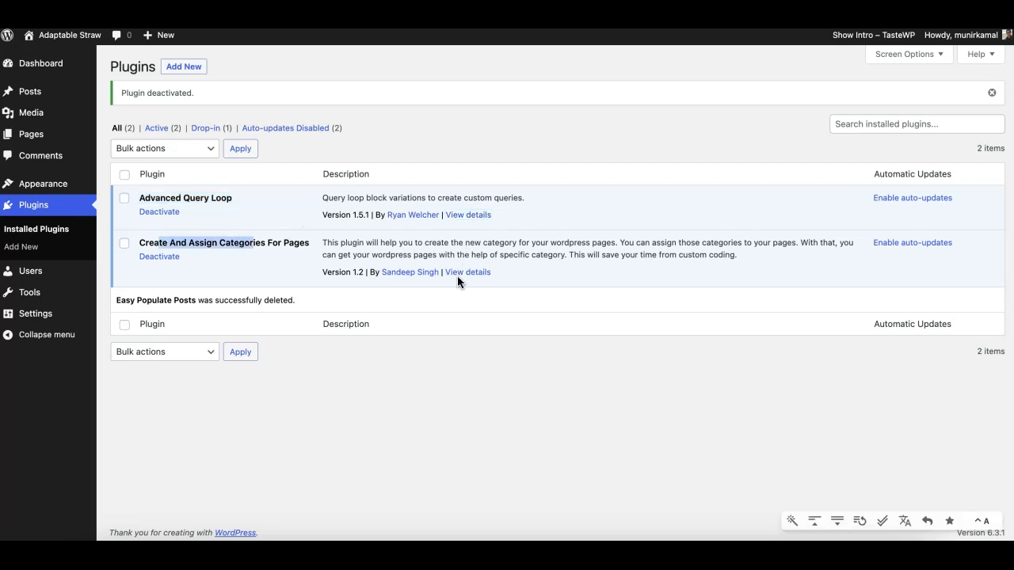
Show the details of the Create And Assign Categories For Pages plugin.
left_click(467, 272)
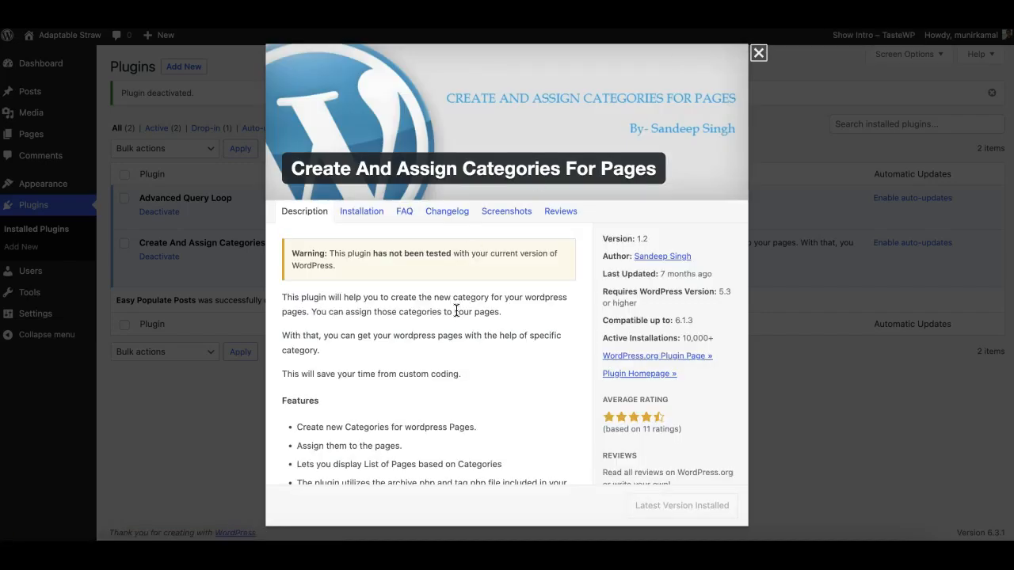
scroll("down", 3)
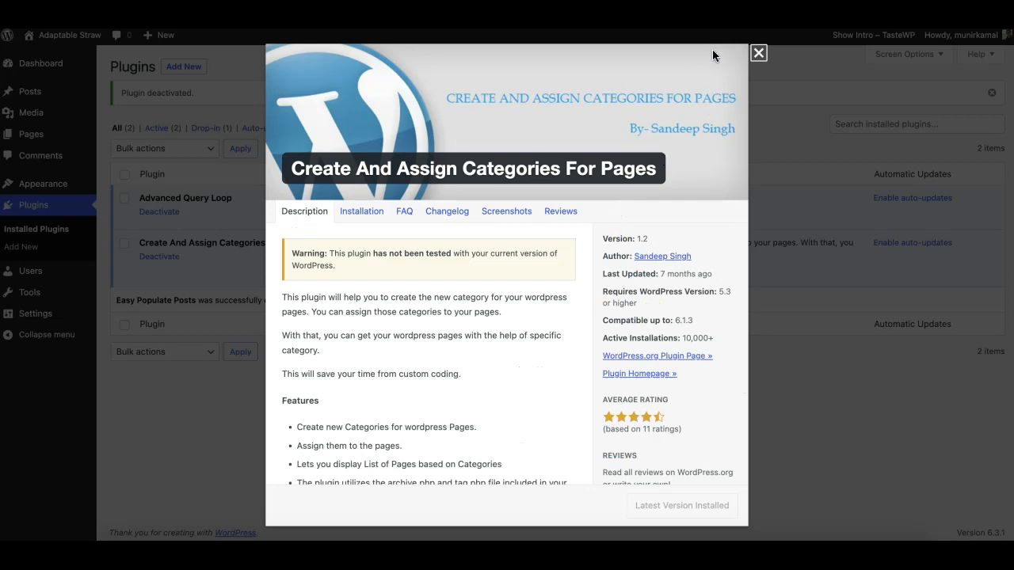
mouse_move(377, 168)
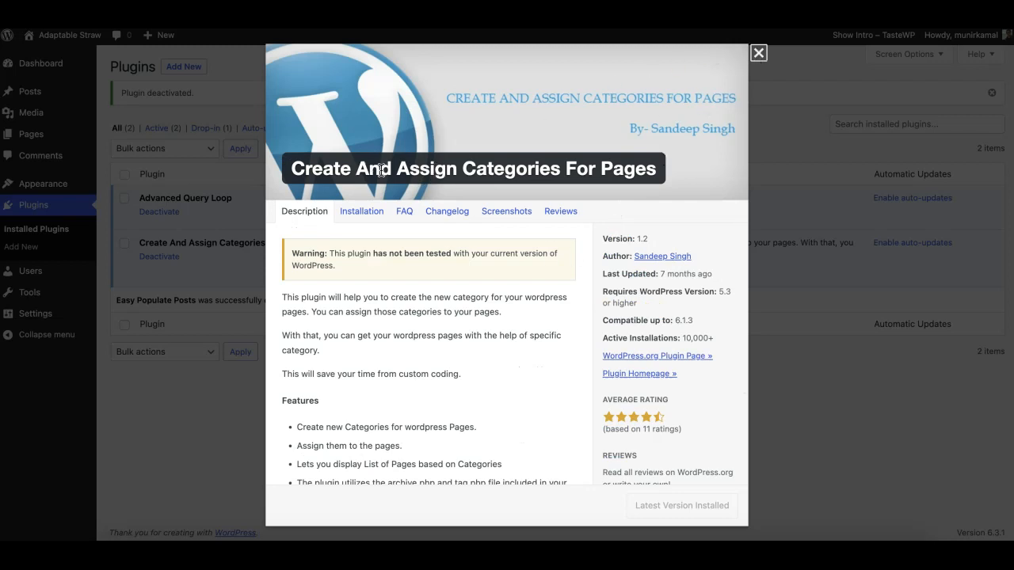
mouse_move(592, 137)
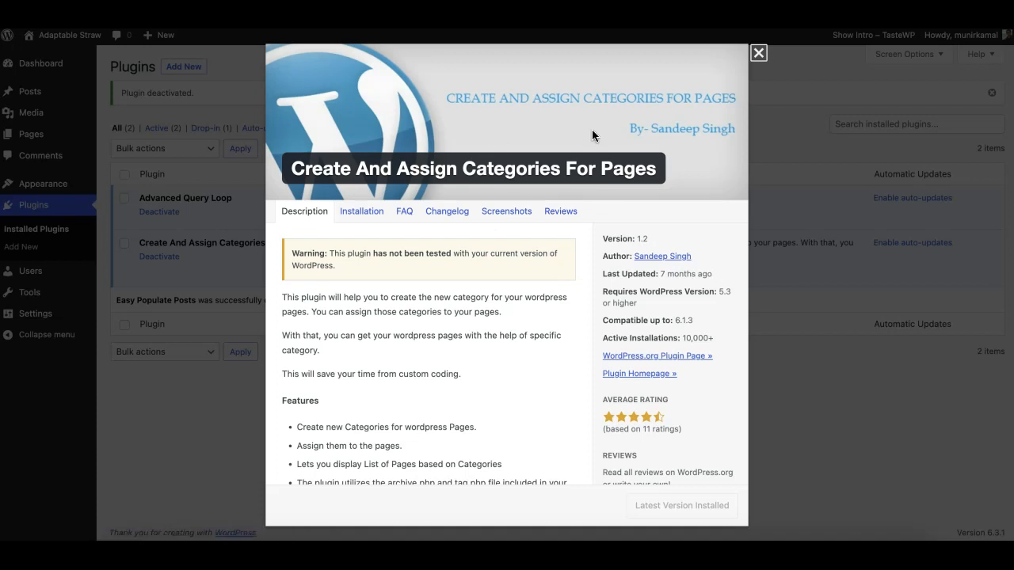
mouse_move(760, 54)
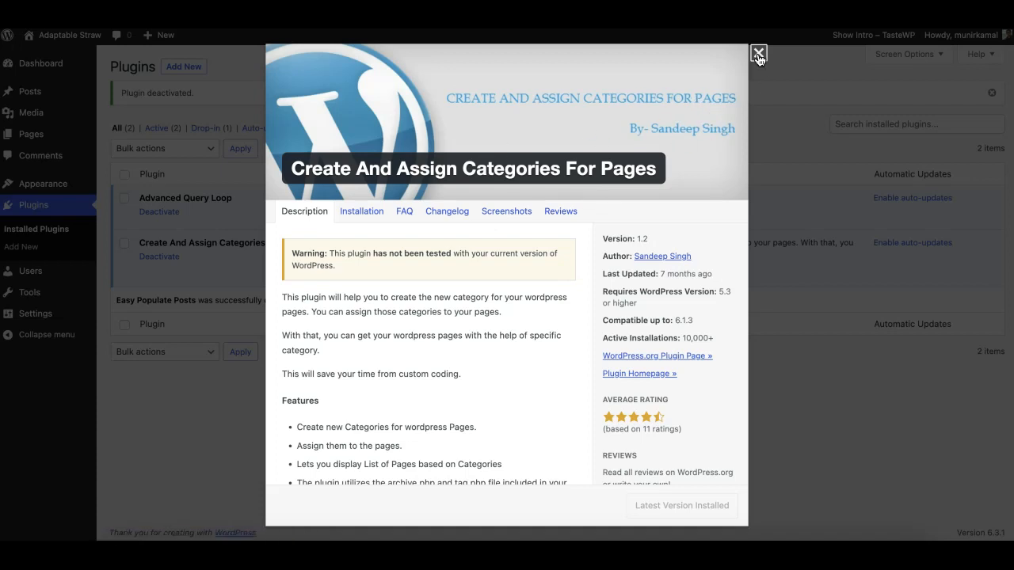
Browse the Pages list with its cat1, cat2 and cat3 categories, compare with Posts, and return to All Pages.
left_click(759, 53)
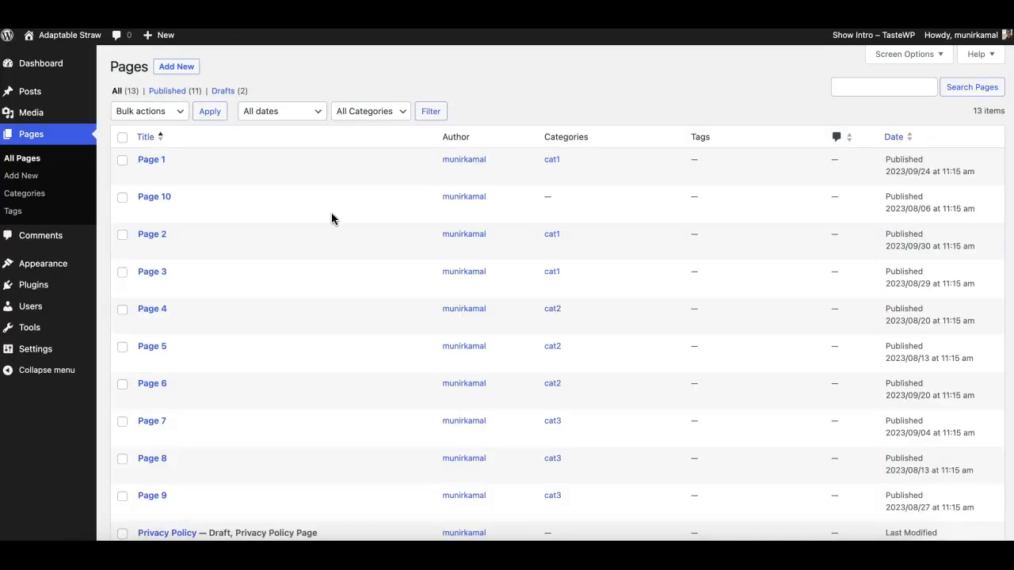
mouse_move(152, 158)
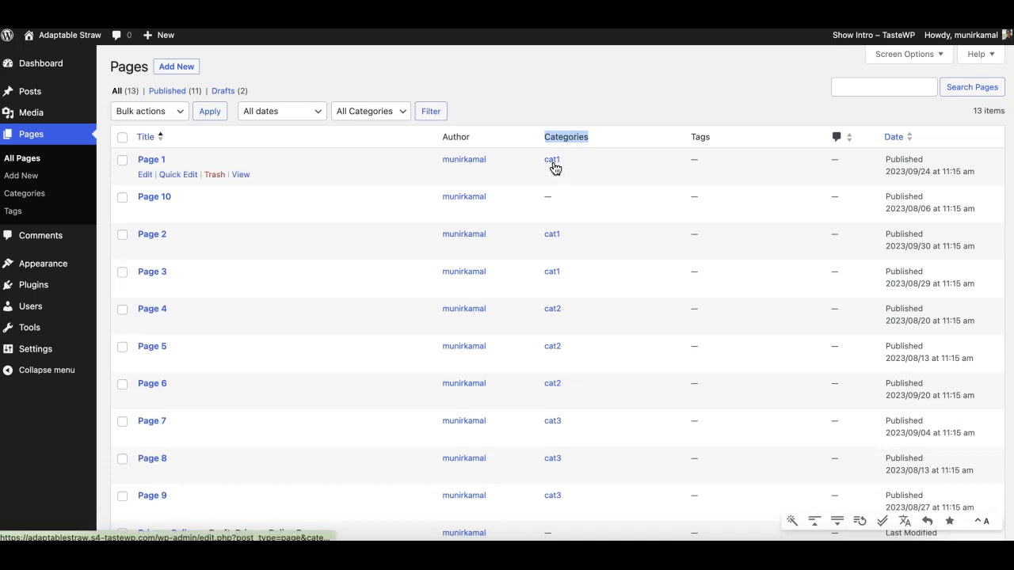
mouse_move(288, 272)
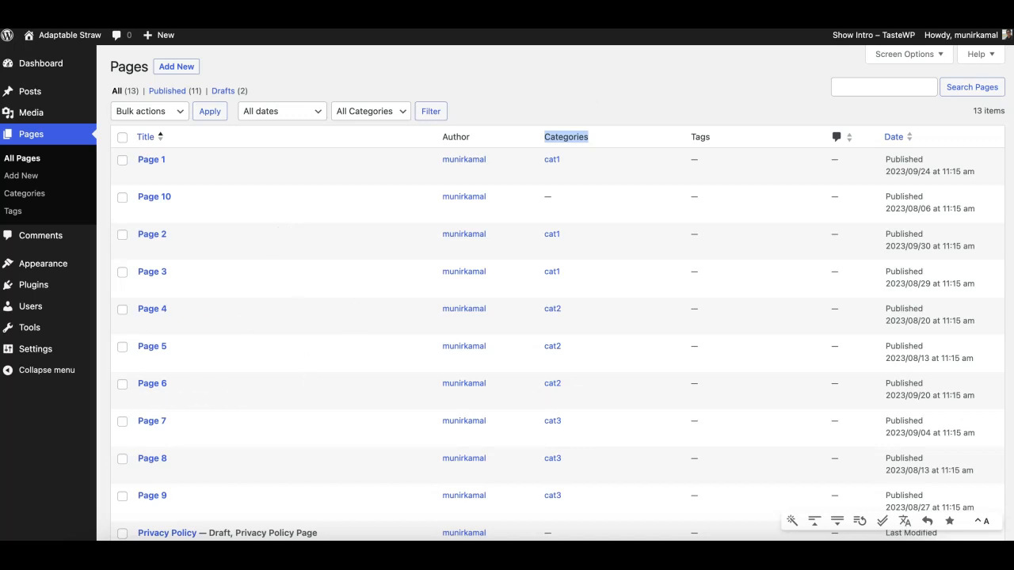
left_click(29, 89)
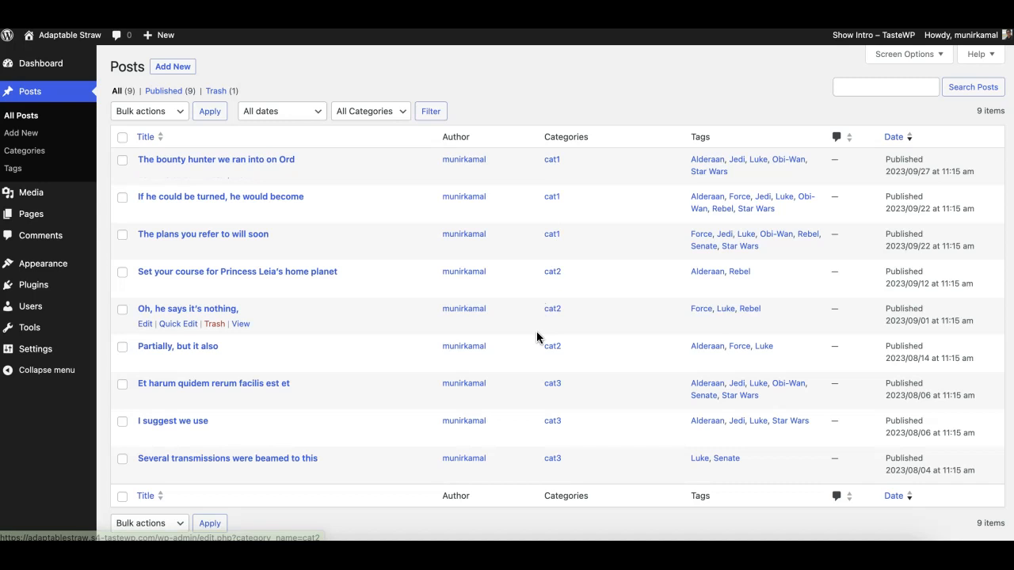
mouse_move(252, 202)
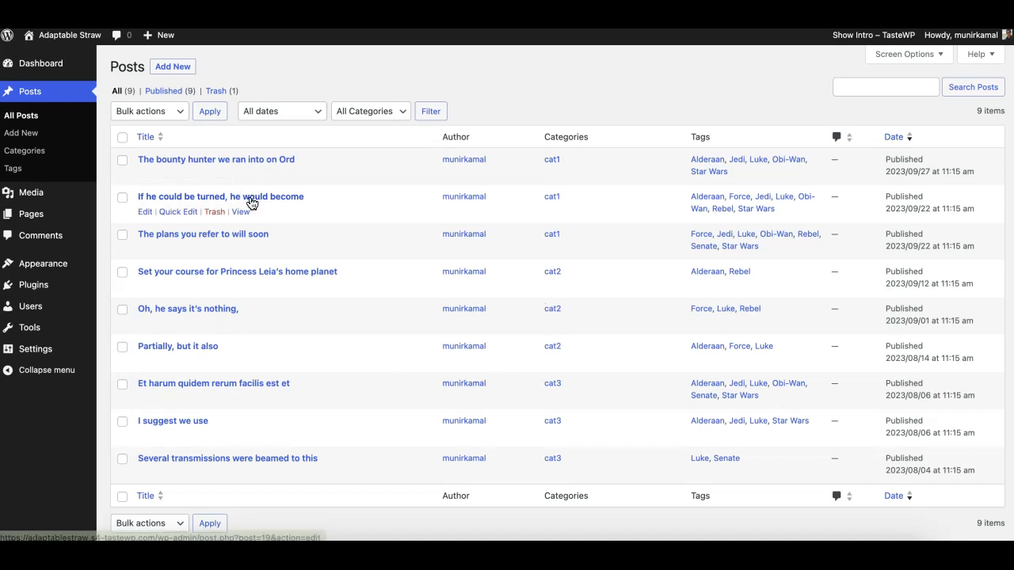
mouse_move(71, 171)
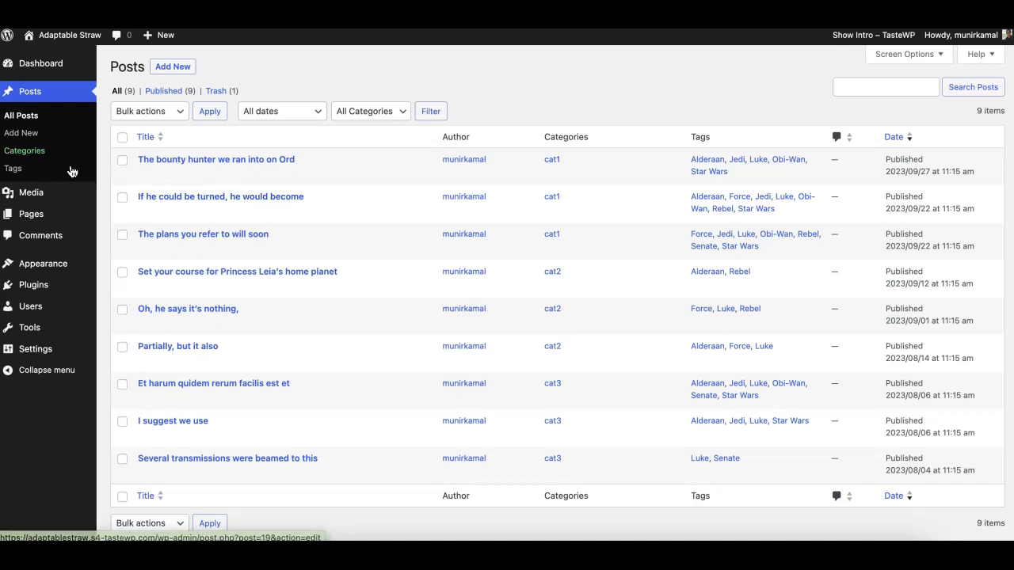
mouse_move(293, 196)
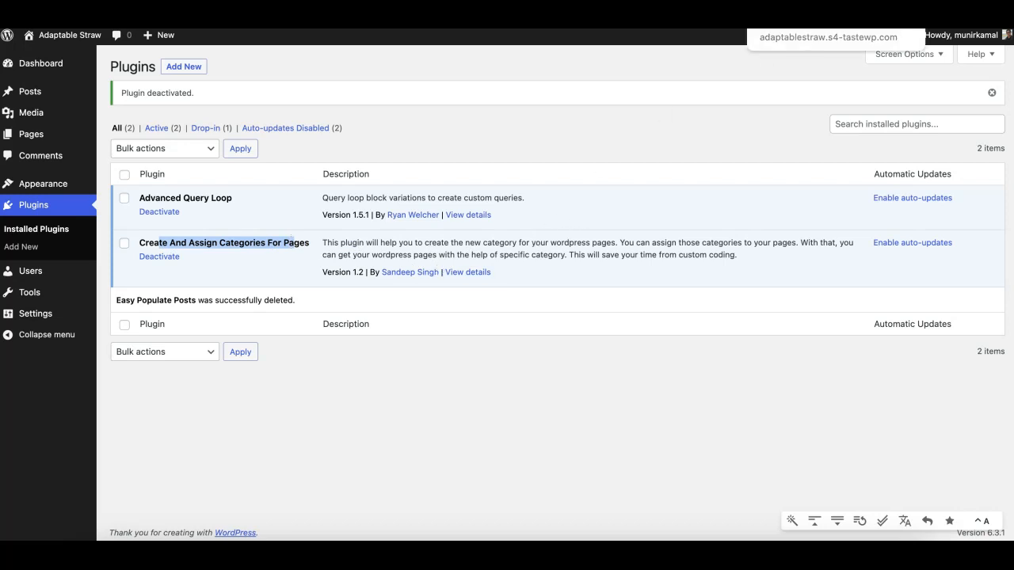
left_click(31, 133)
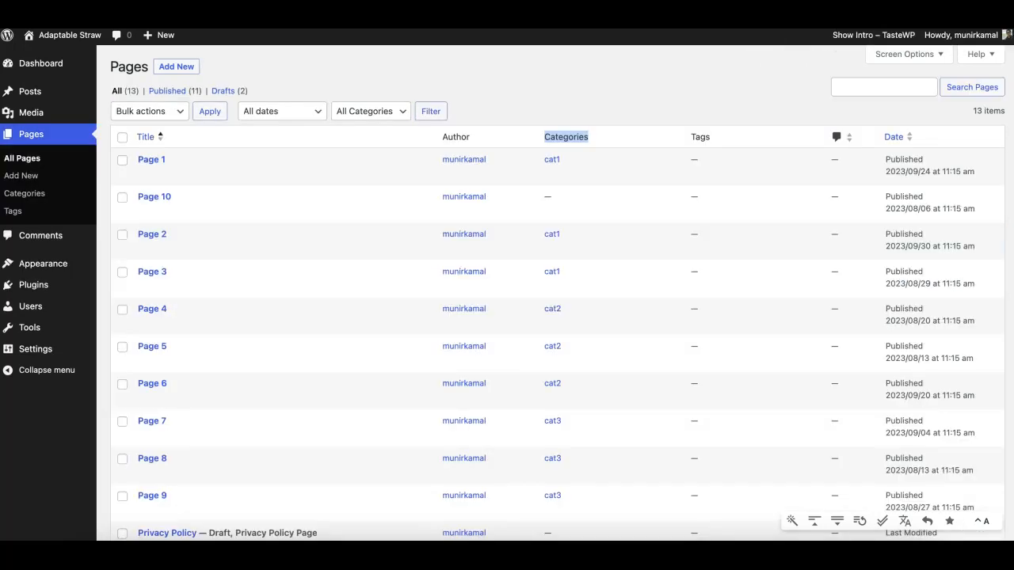
mouse_move(153, 158)
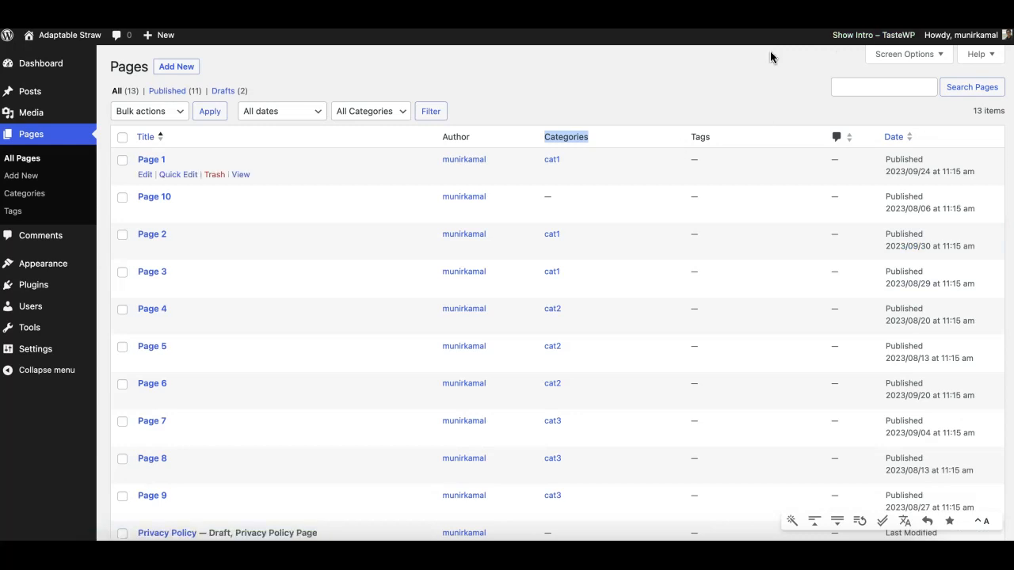
mouse_move(551, 167)
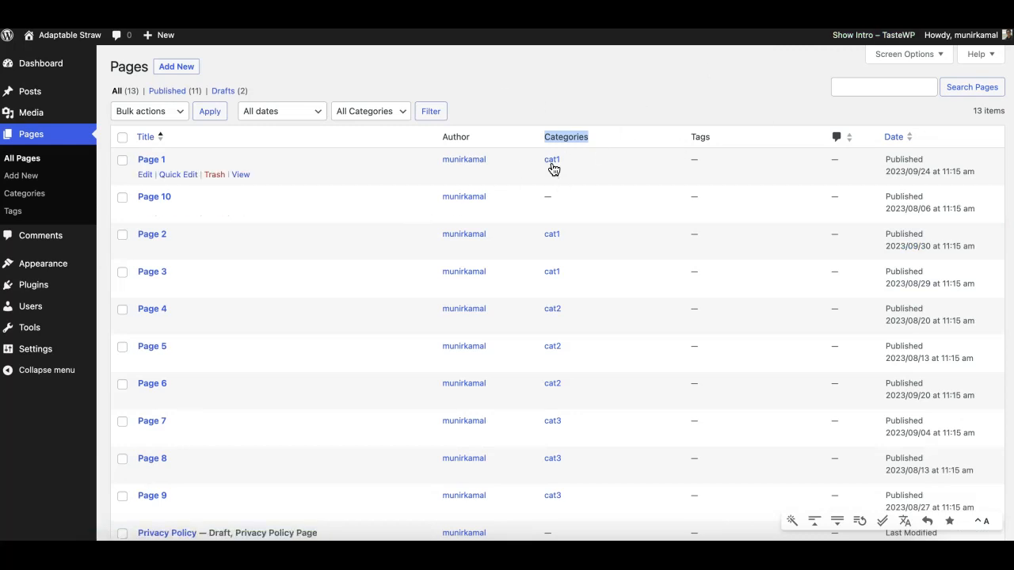
Open the 'Query Posts with Pages' page in the block editor.
left_click(28, 90)
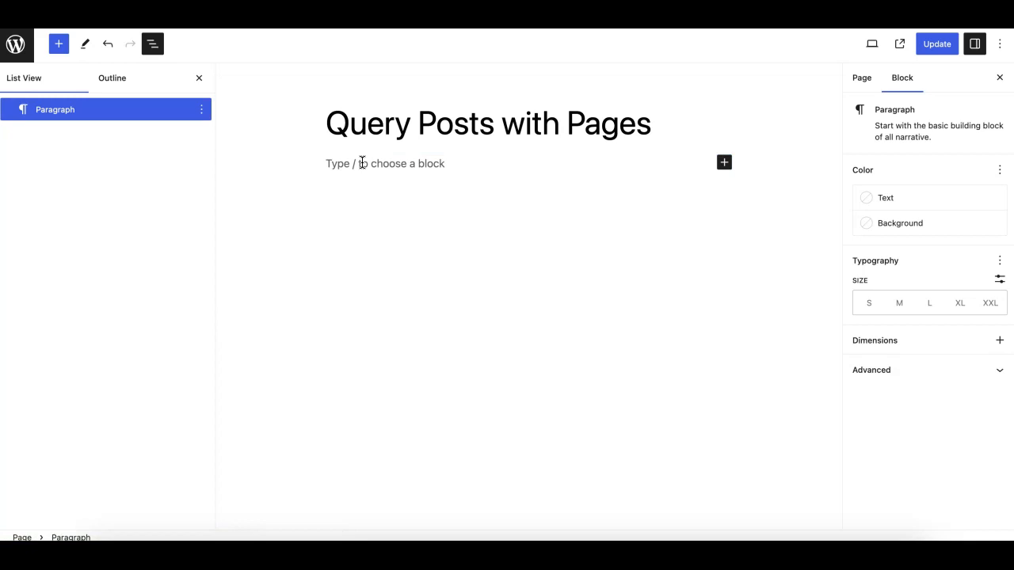
Insert an Advanced Query Loop block via the /quer block suggestion.
type("/q")
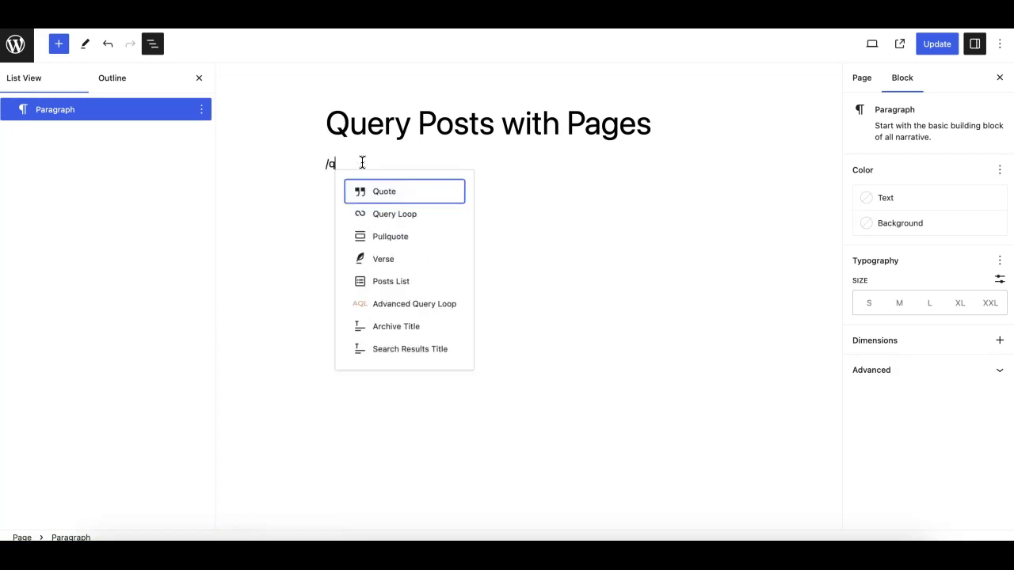
type("uer")
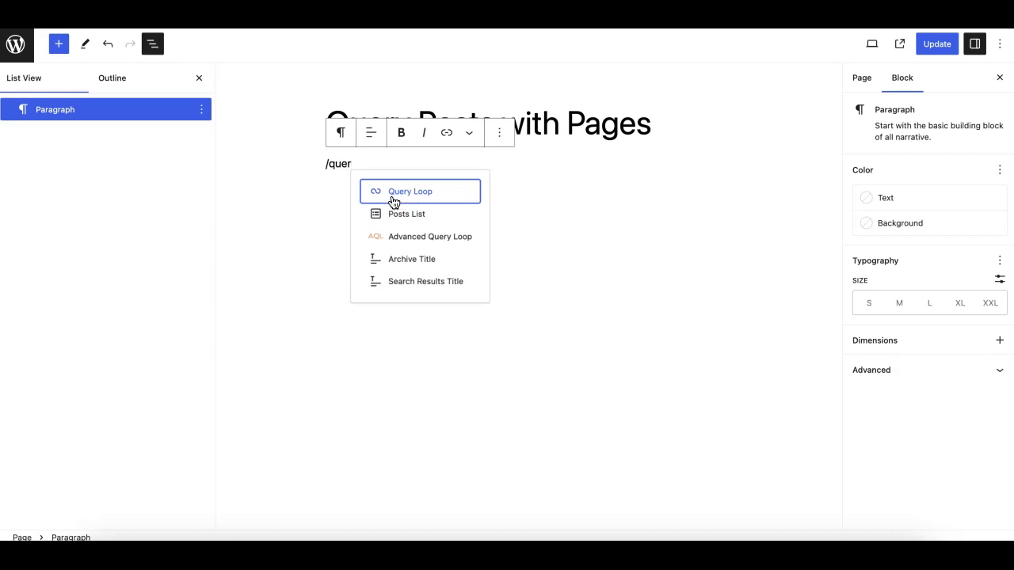
mouse_move(399, 245)
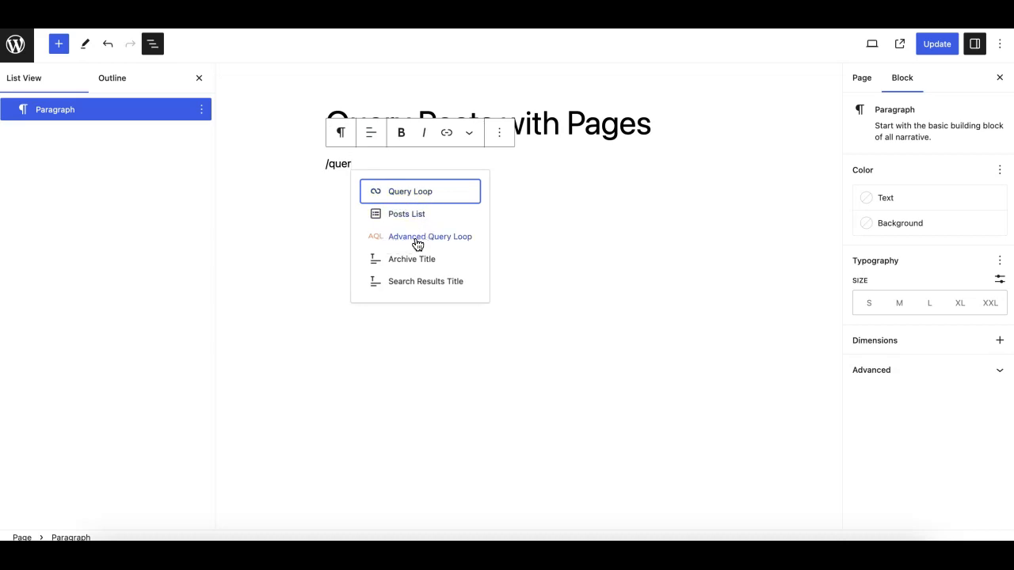
mouse_move(441, 244)
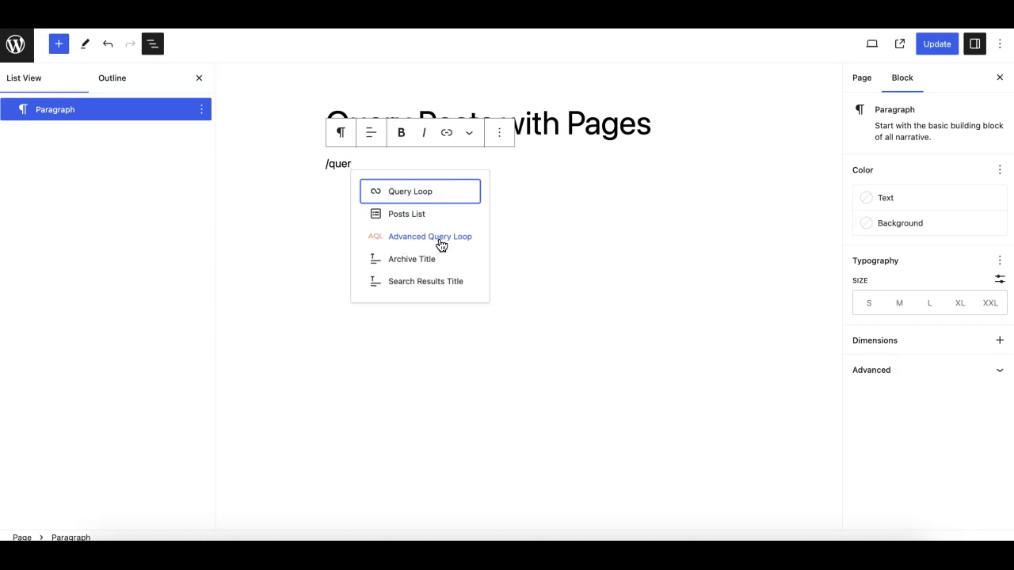
left_click(431, 236)
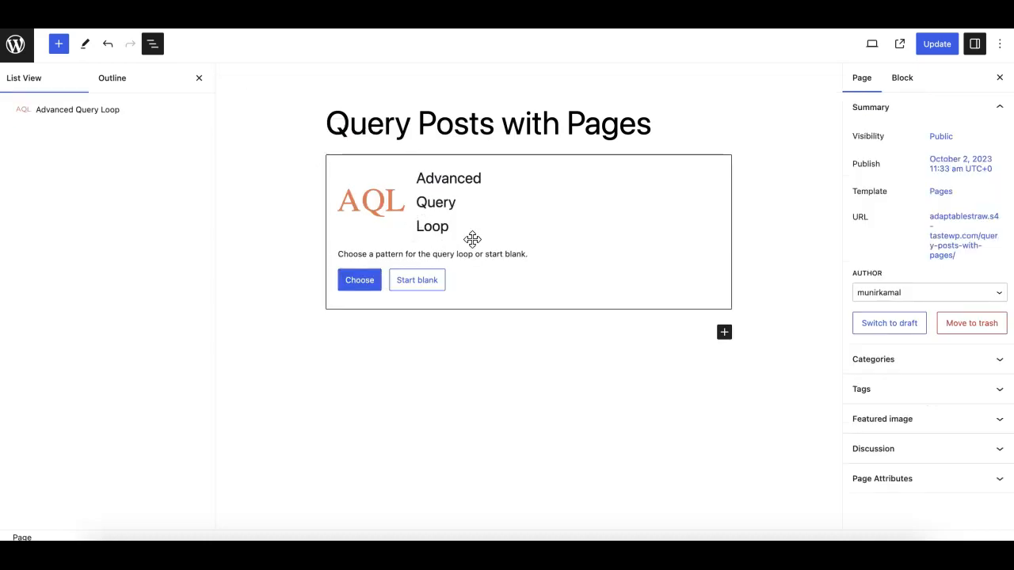
Choose the Grid pattern for the Advanced Query Loop so posts appear in three columns.
left_click(472, 238)
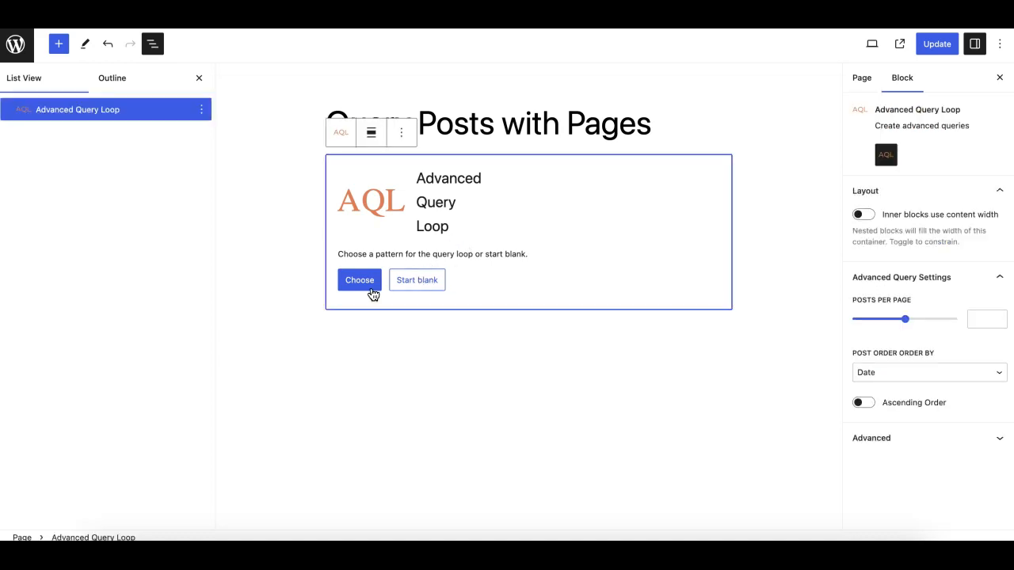
left_click(358, 278)
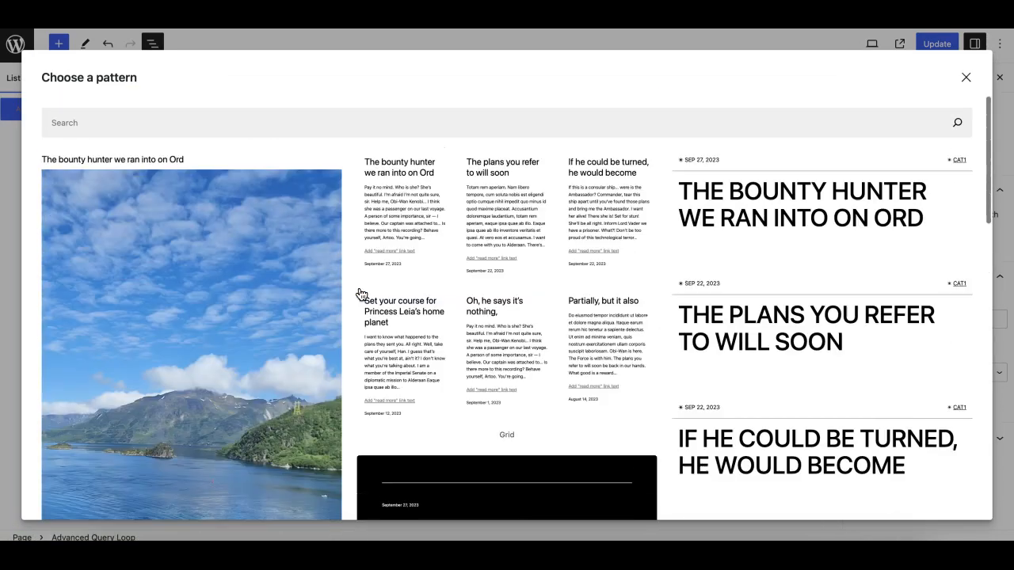
scroll("down", 3)
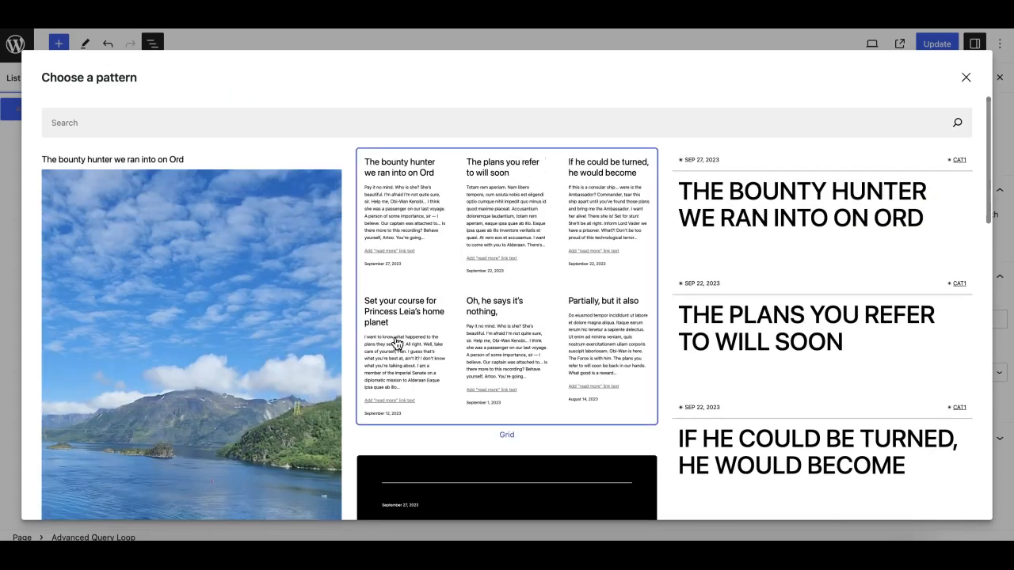
scroll("down", 3)
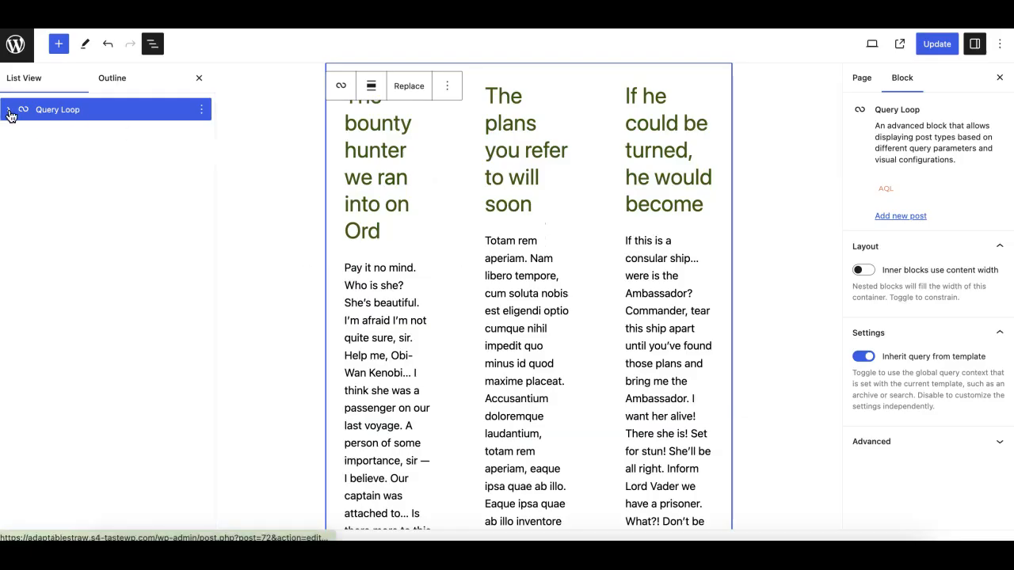
Select the grid query loop and transform it back into an Advanced Query Loop.
left_click(9, 109)
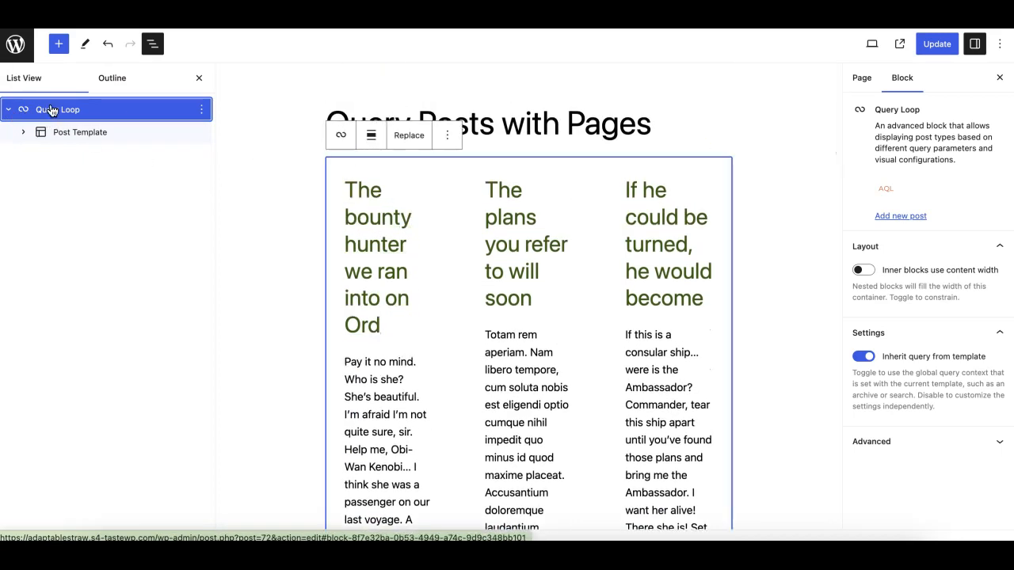
mouse_move(105, 114)
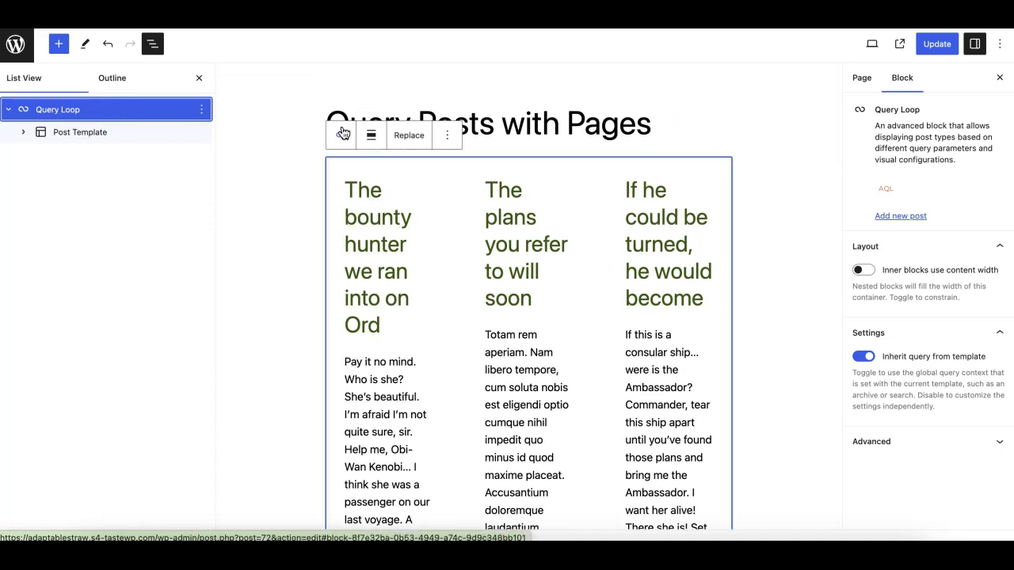
left_click(340, 135)
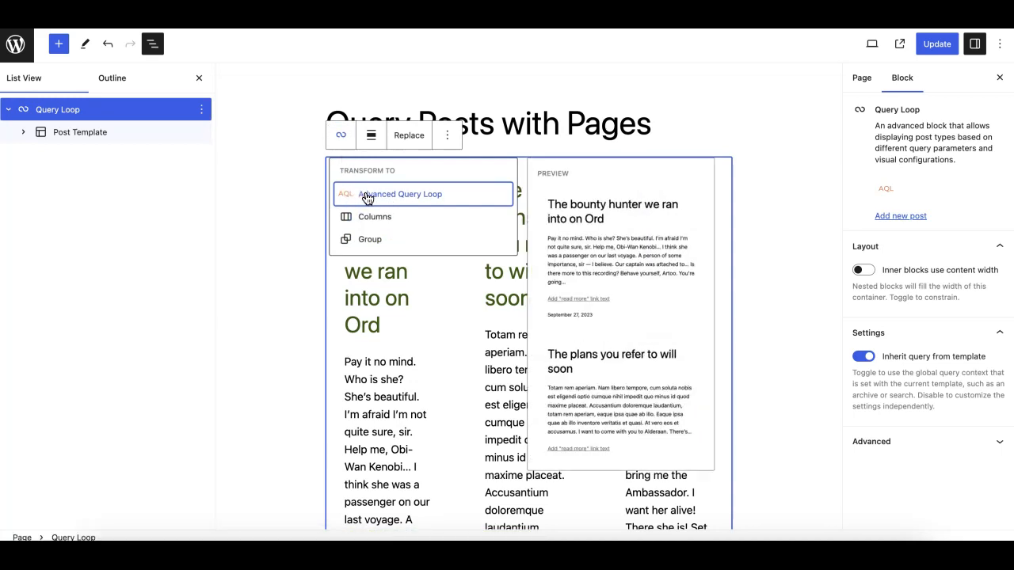
left_click(399, 193)
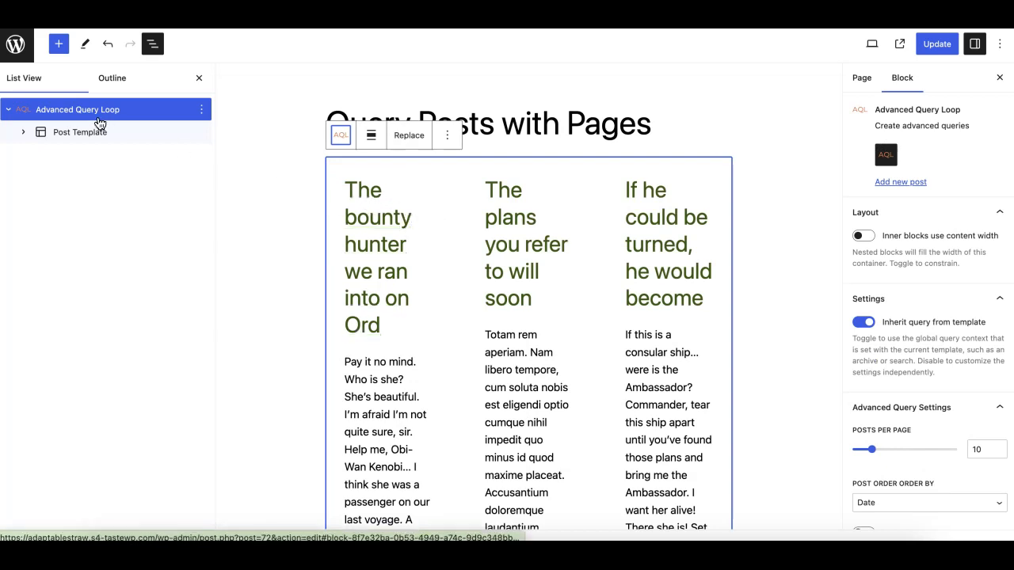
mouse_move(94, 115)
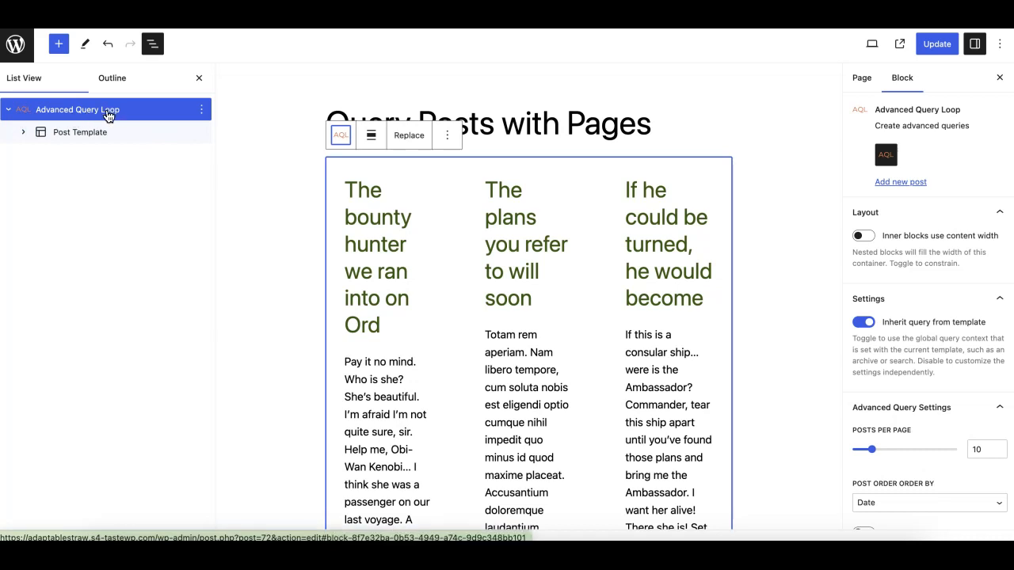
mouse_move(79, 114)
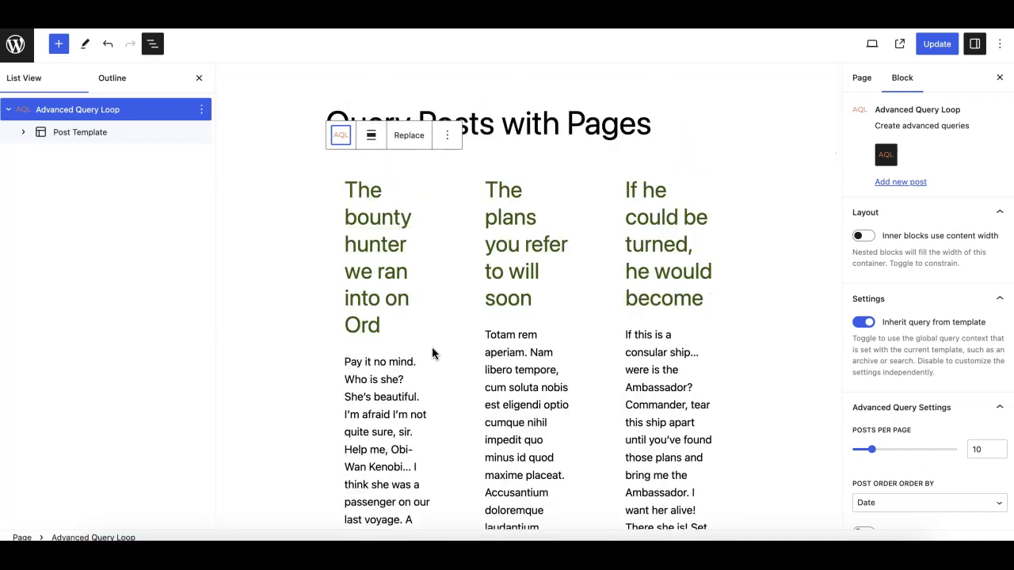
Expand the Post Template to reveal Group, Title, Excerpt and Post Date, then refresh the Advanced Query Settings panel.
scroll("down", 3)
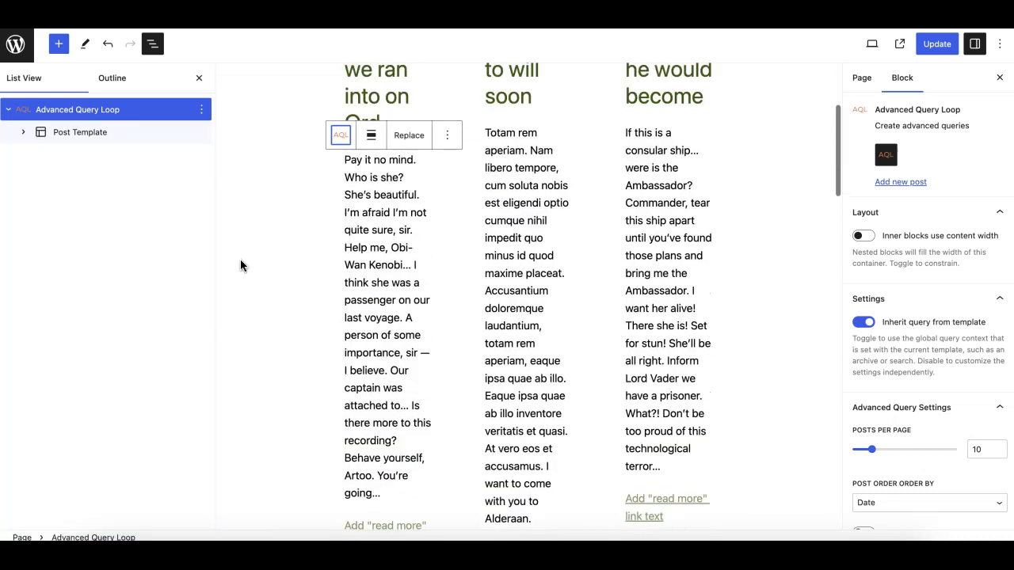
left_click(22, 131)
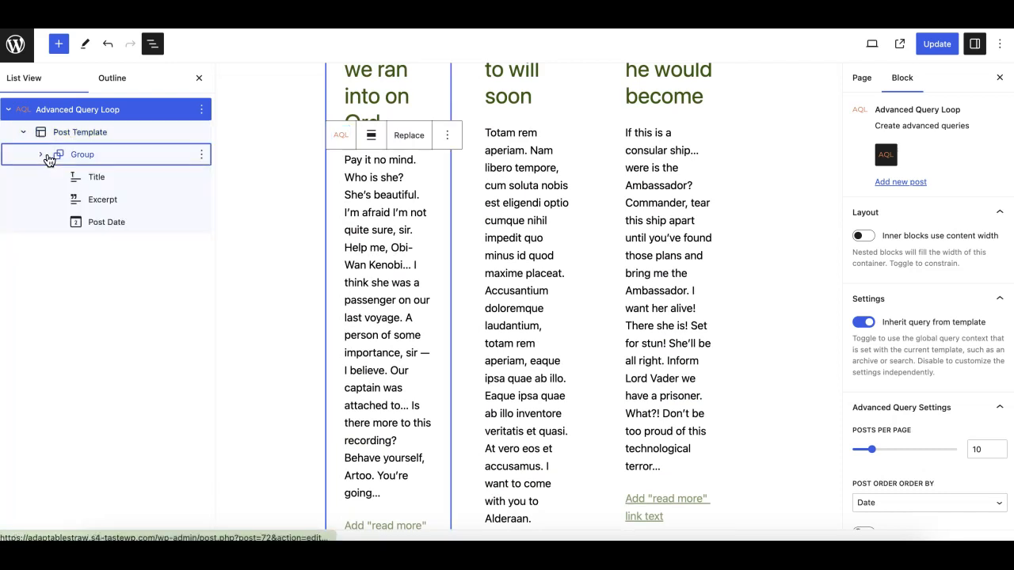
scroll("down", 3)
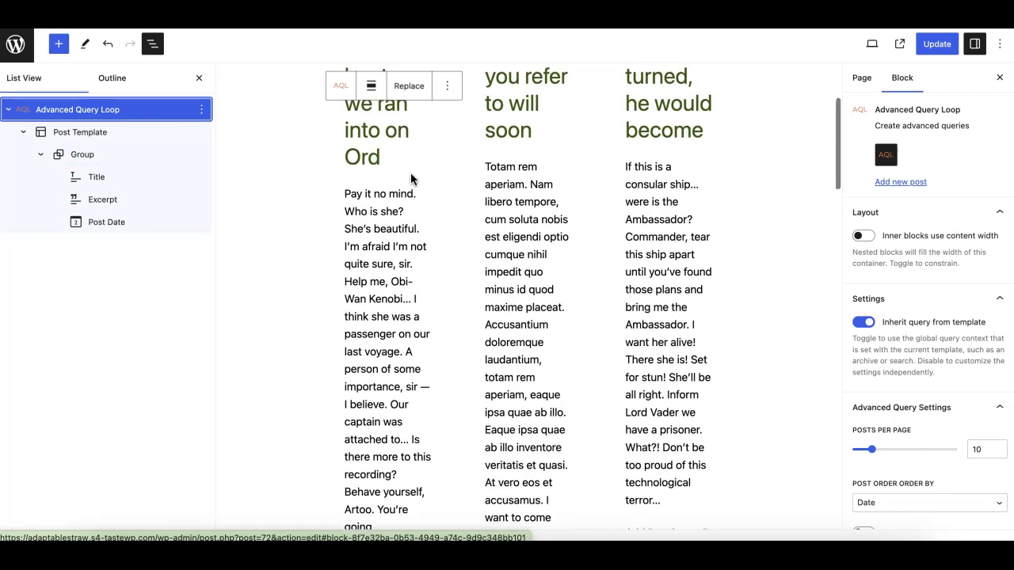
mouse_move(440, 119)
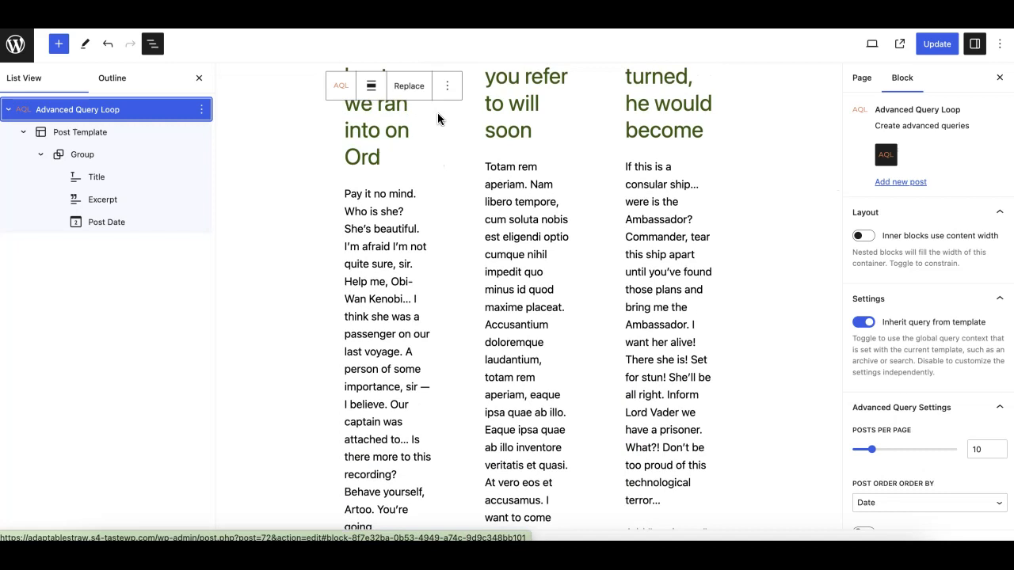
mouse_move(763, 184)
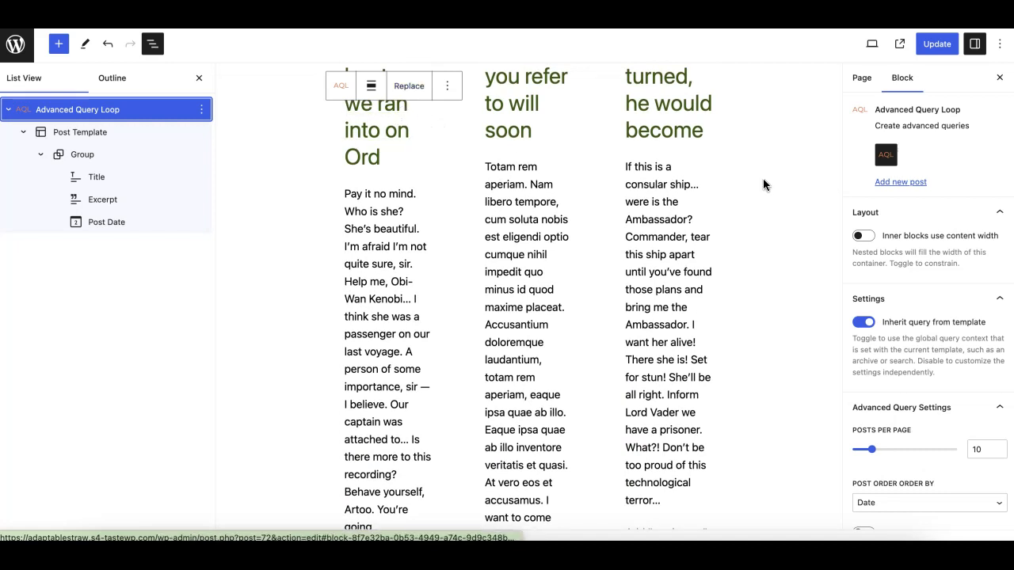
scroll("down", 3)
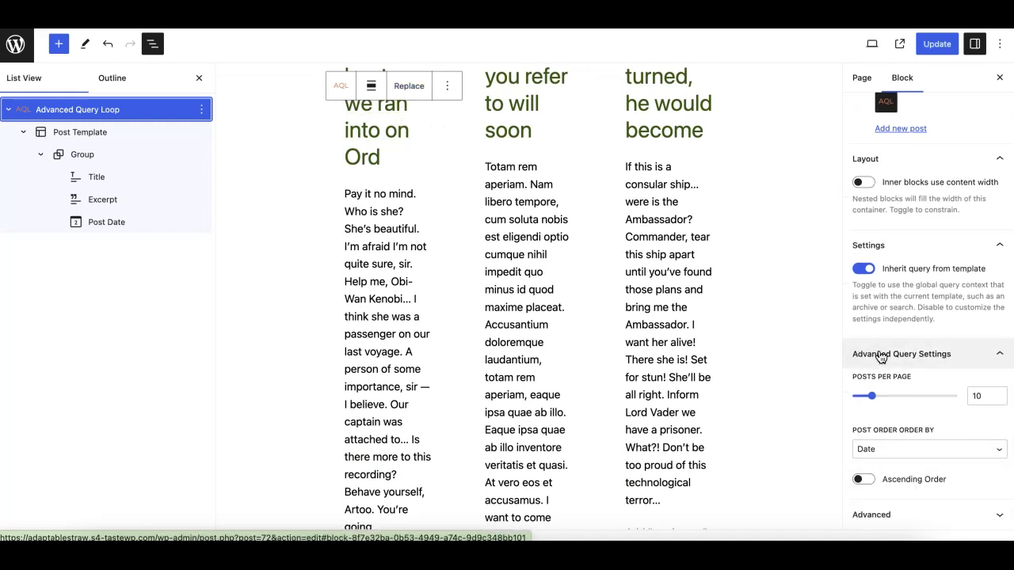
left_click(899, 354)
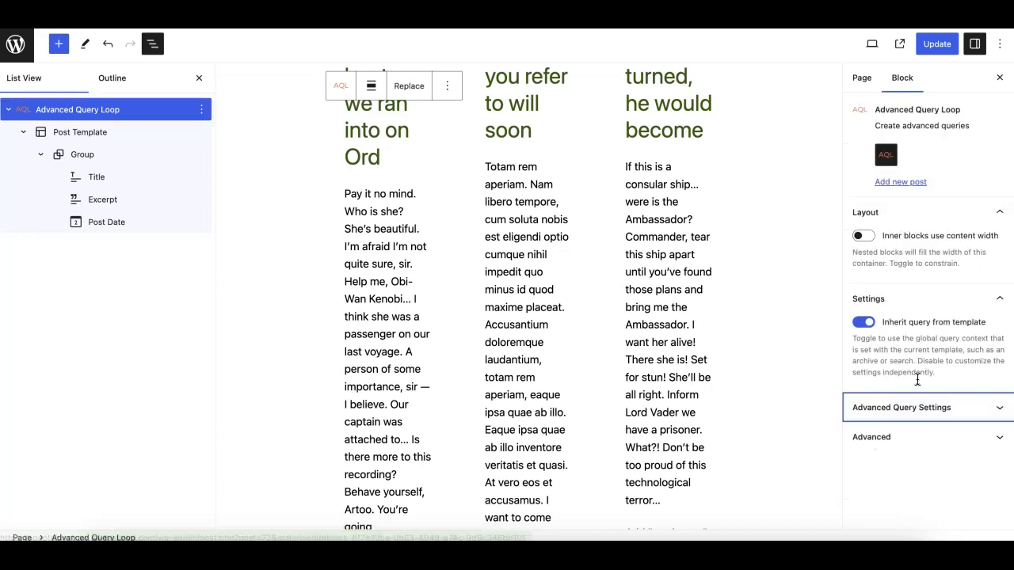
left_click(899, 407)
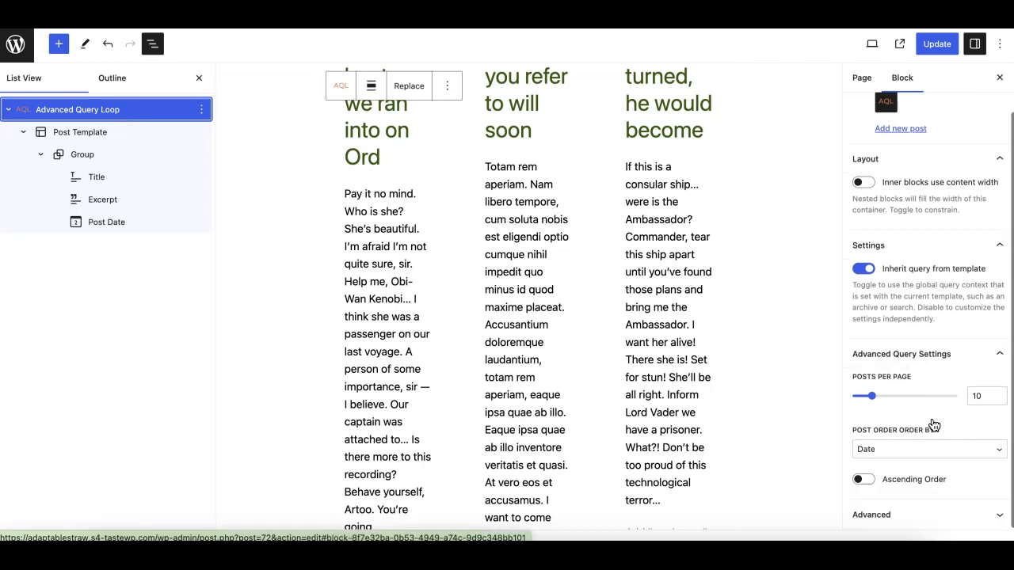
mouse_move(911, 513)
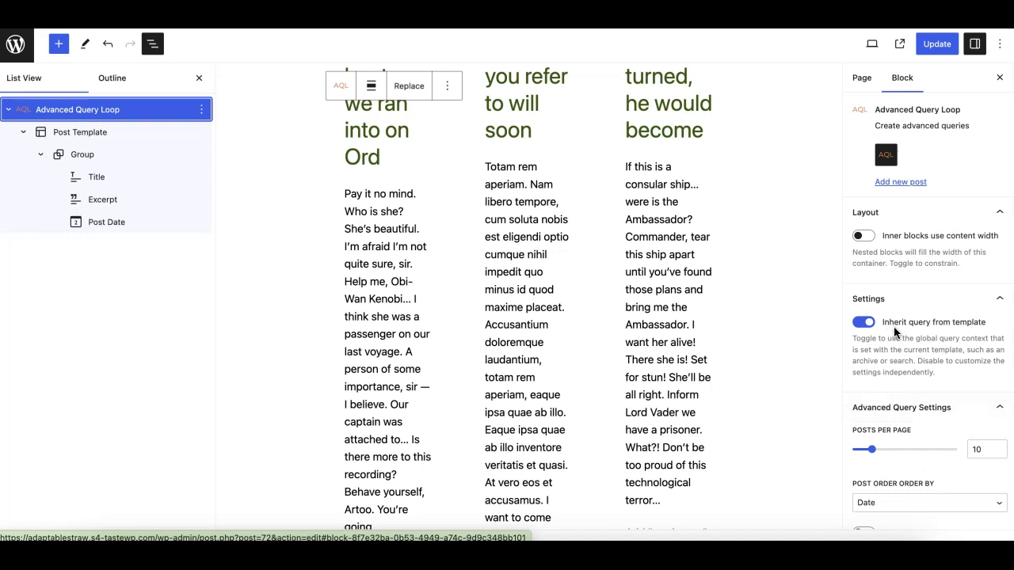
Turn off 'Inherit query from template', keep post type Post, and review the Taxonomies, Authors and Keyword tools.
left_click(861, 321)
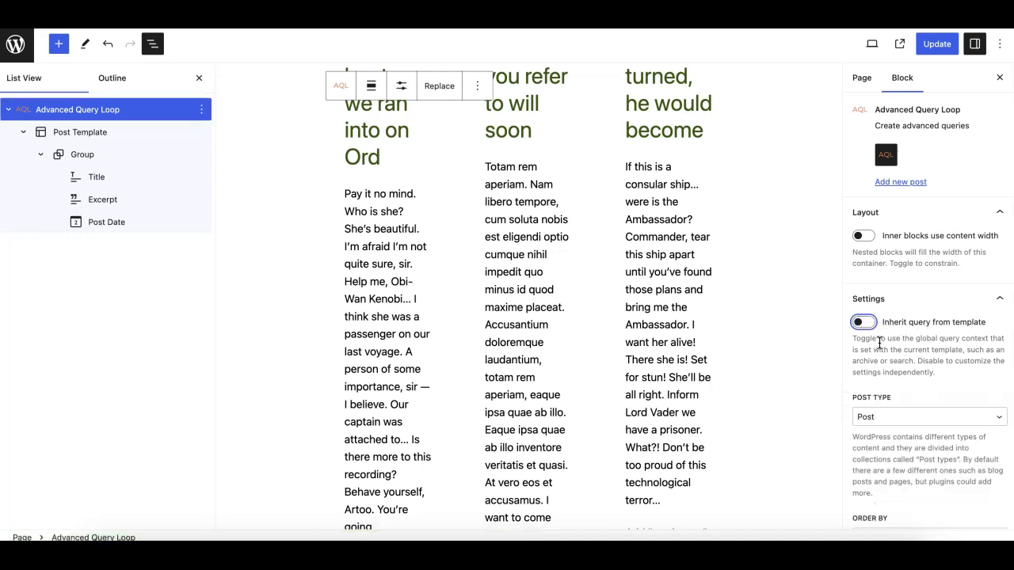
scroll("down", 3)
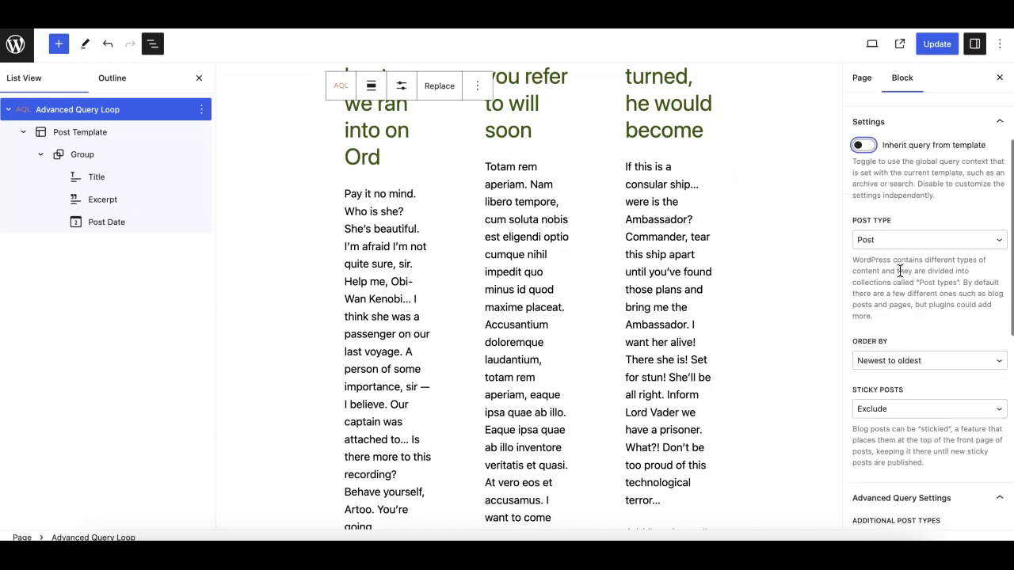
mouse_move(880, 242)
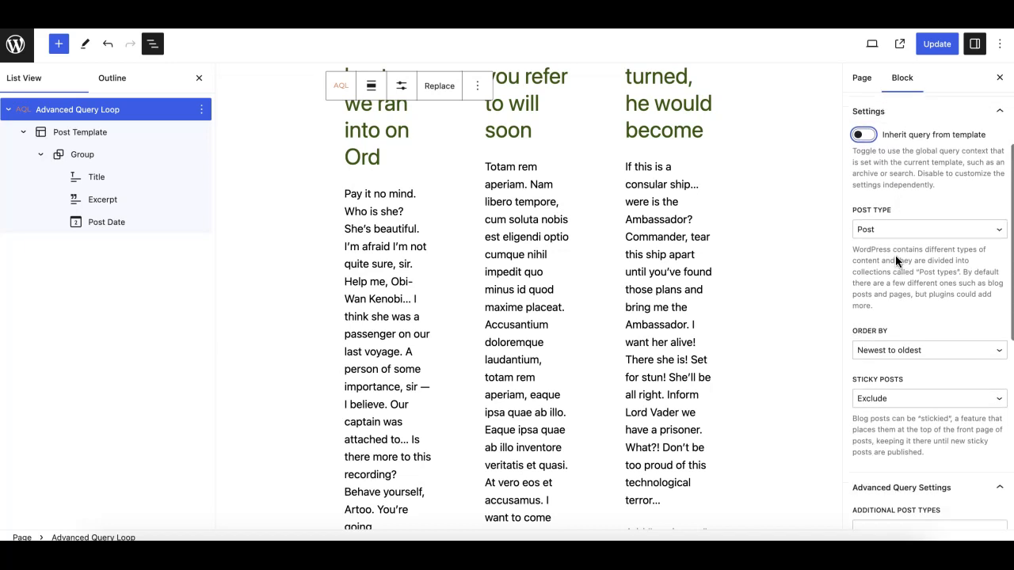
left_click(928, 229)
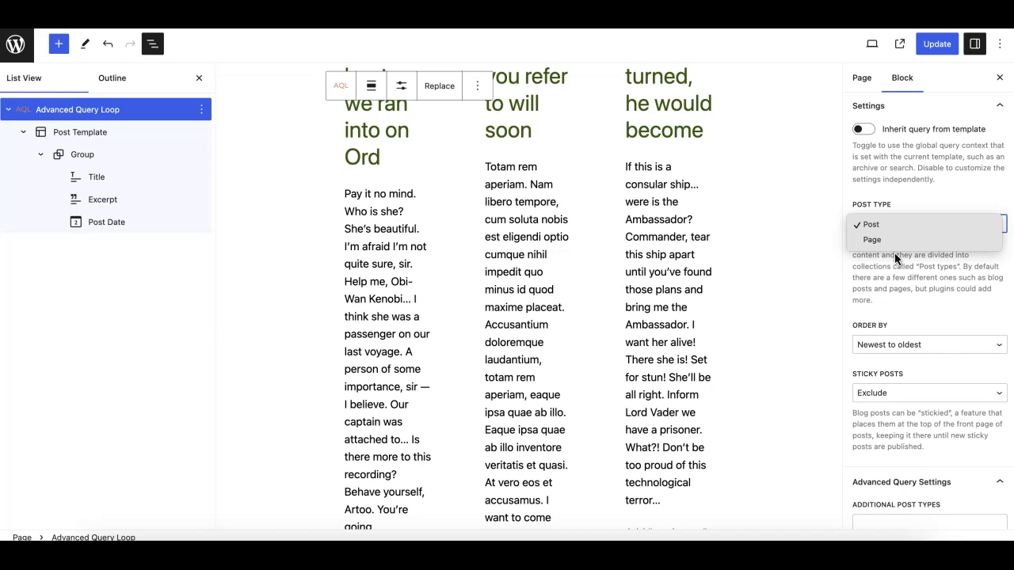
mouse_move(895, 239)
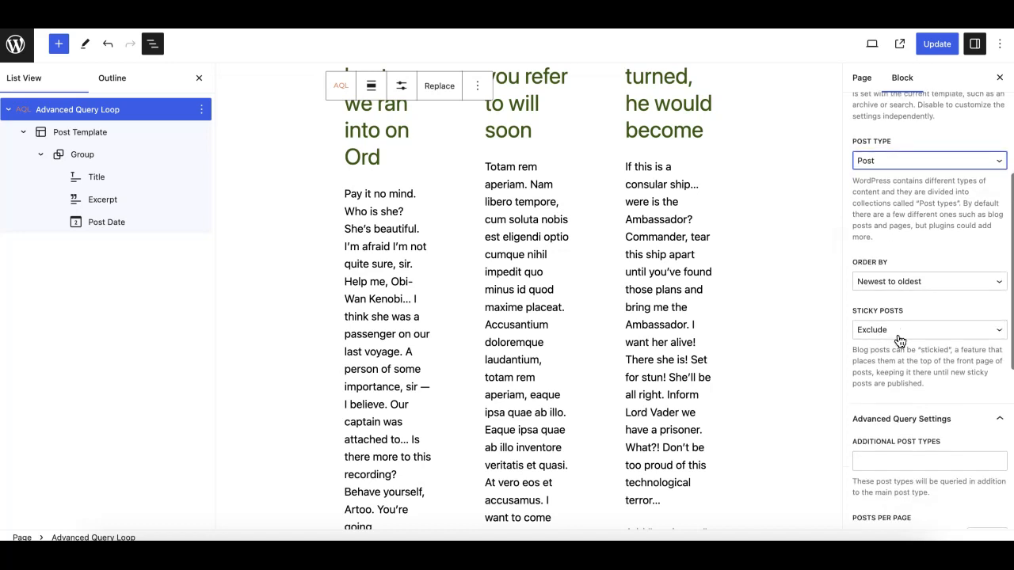
scroll("down", 3)
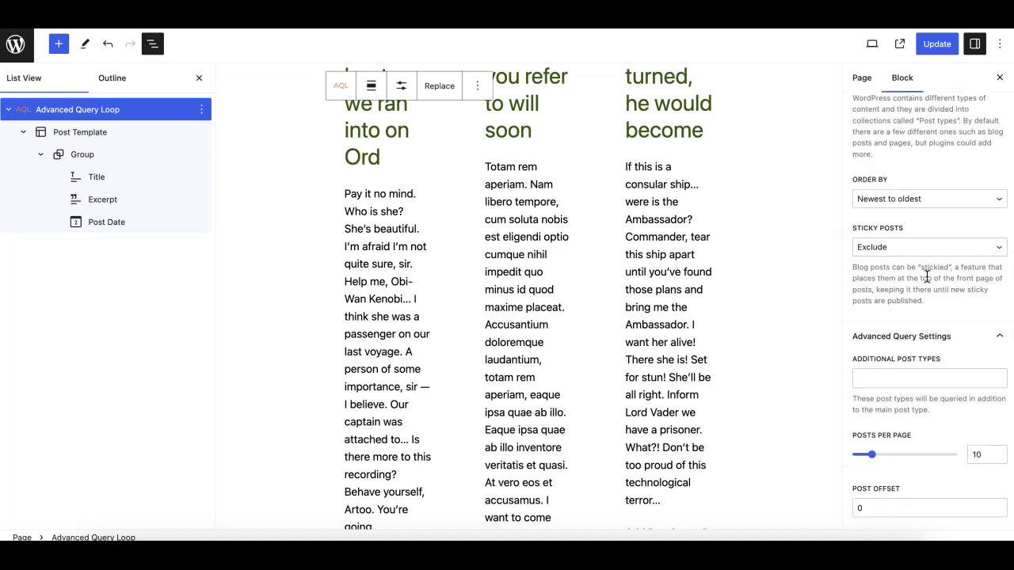
scroll("down", 3)
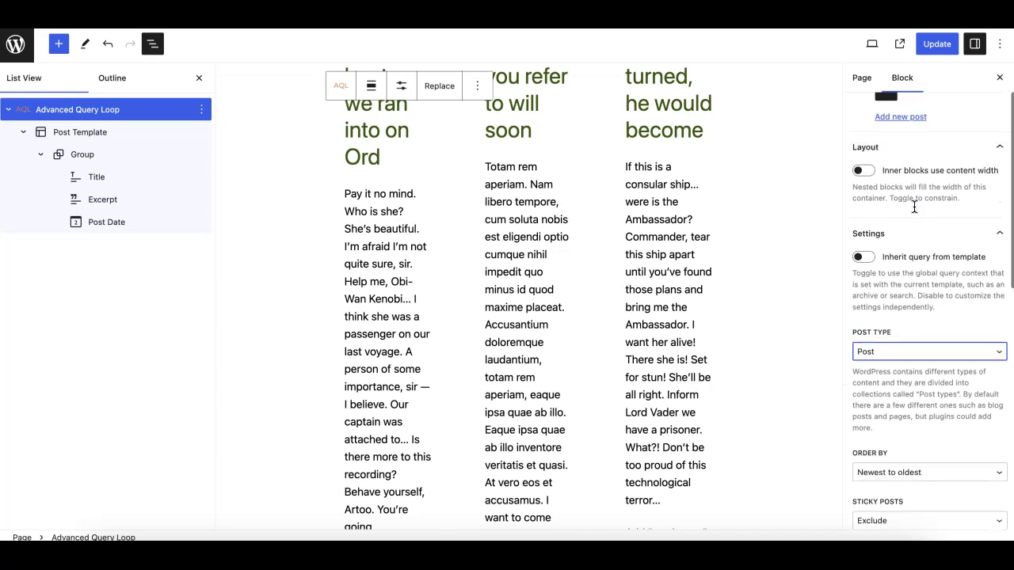
scroll("down", 3)
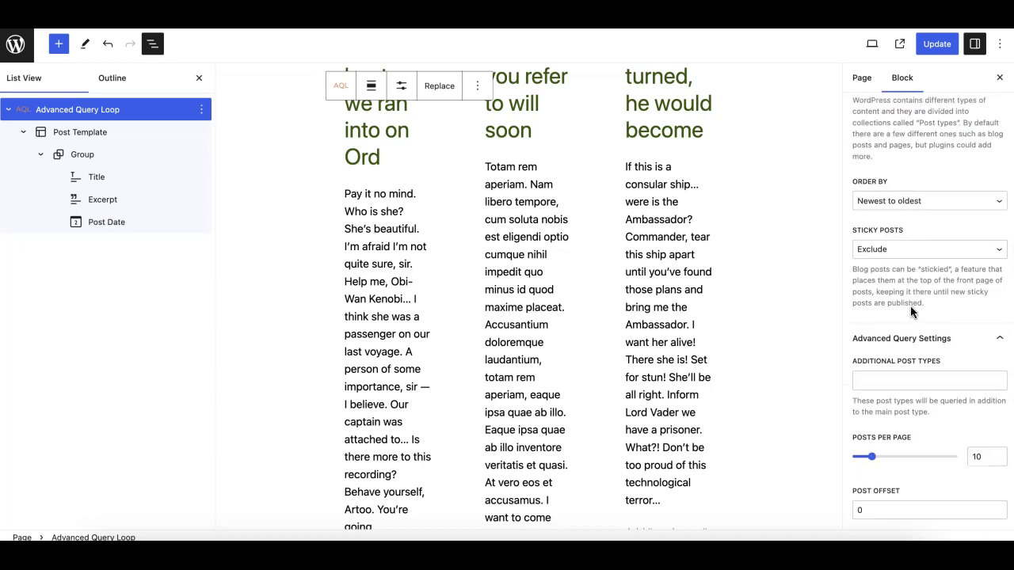
scroll("down", 3)
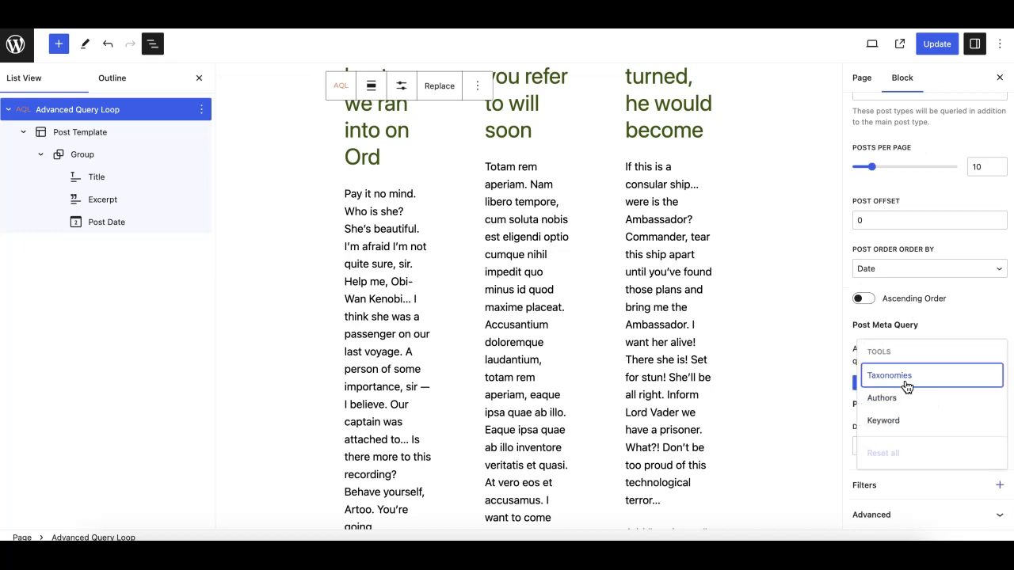
Add a Taxonomies filter restricting the loop to category cat1.
left_click(890, 376)
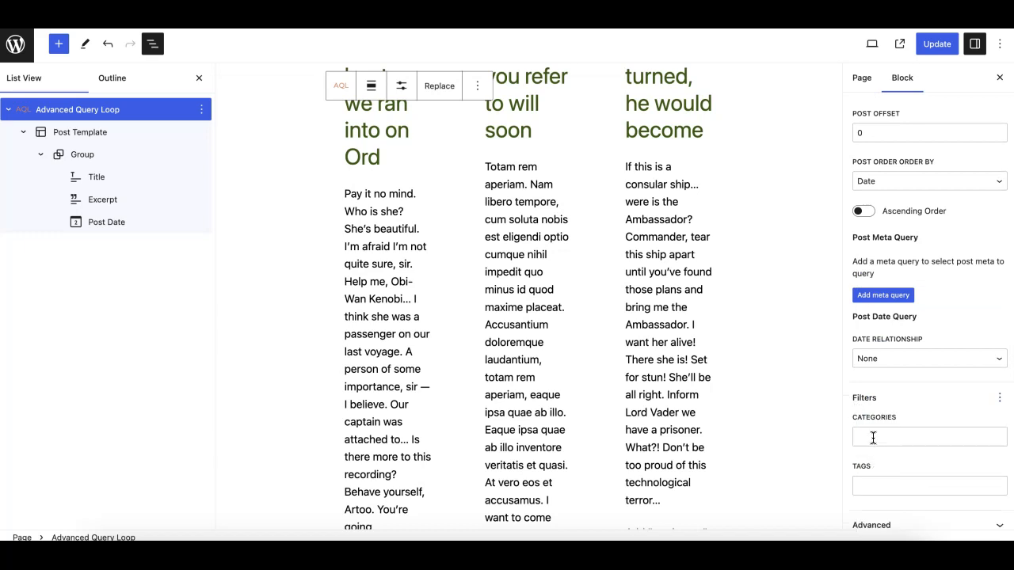
type("cat")
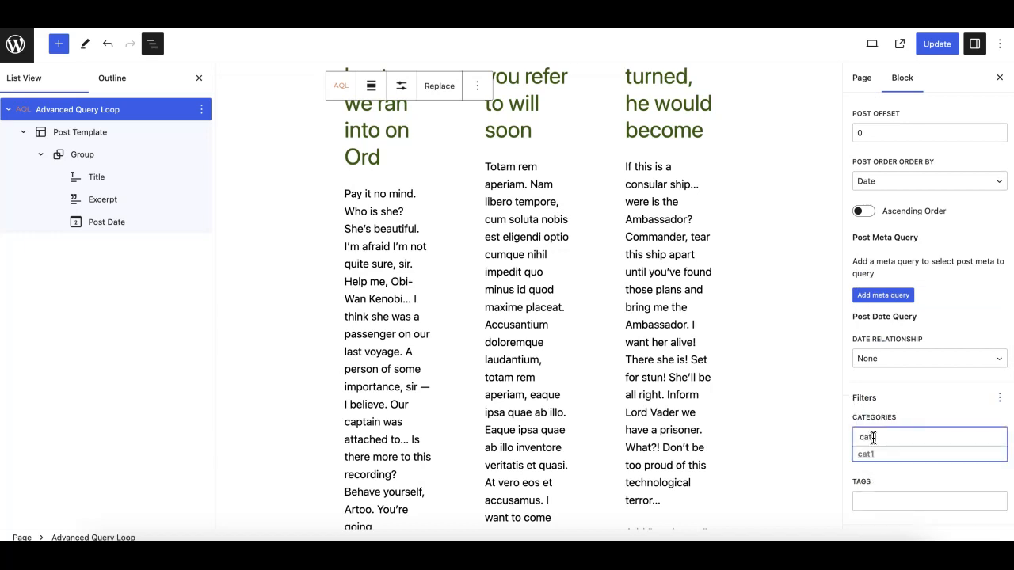
left_click(865, 453)
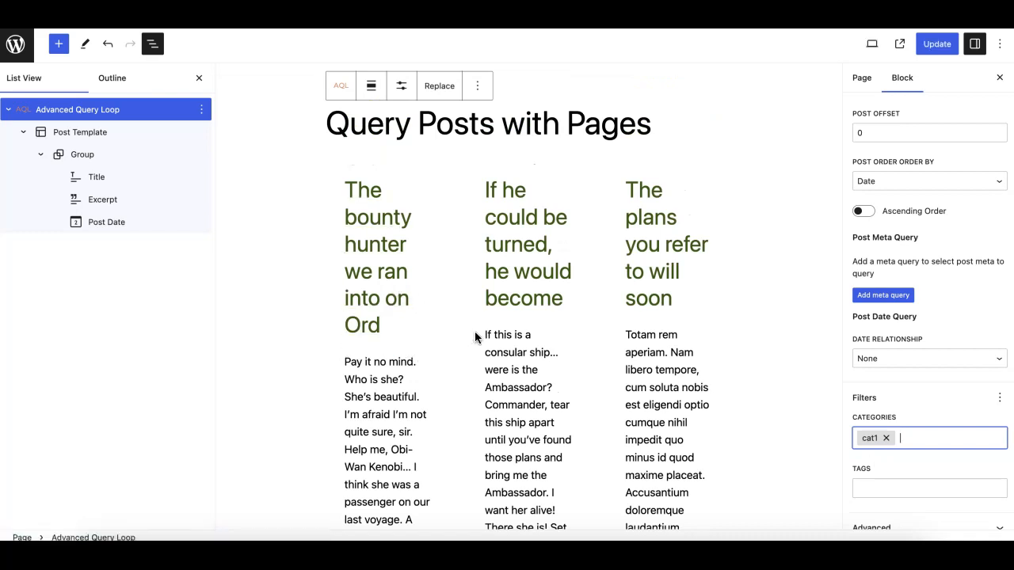
scroll("down", 3)
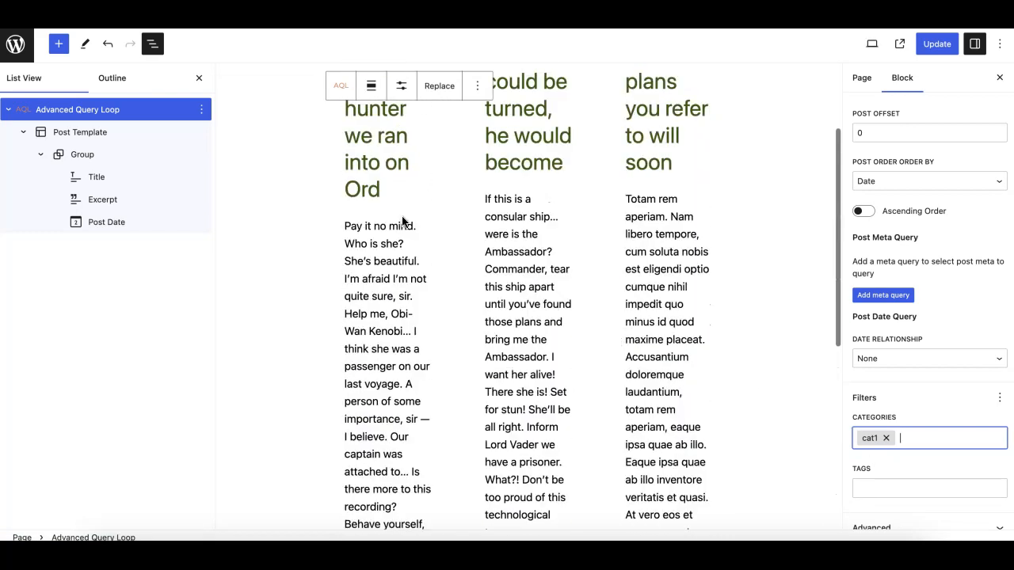
left_click(402, 86)
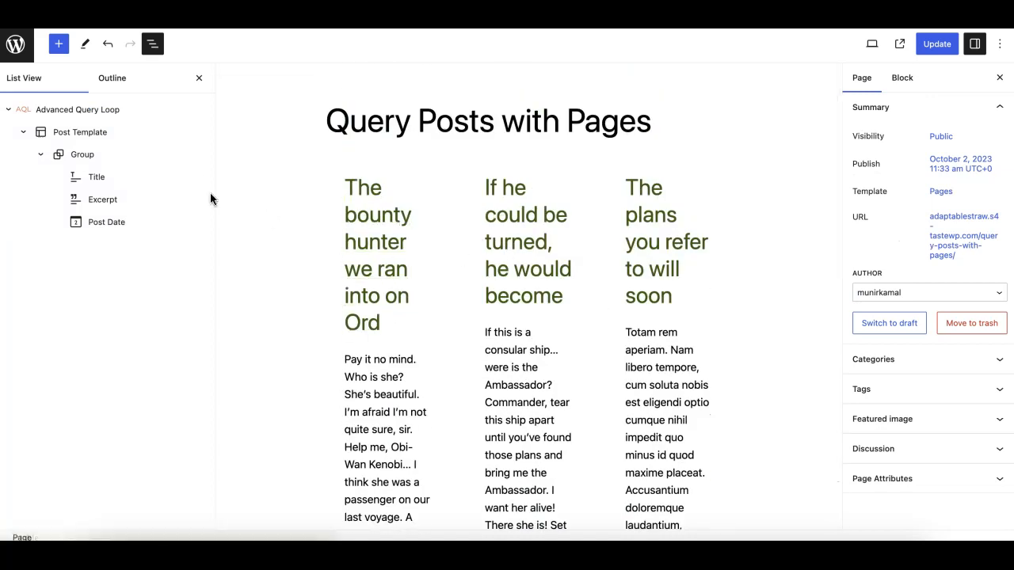
Add 'page' as an additional post type so Page 1 and Page 2 appear in the loop.
left_click(78, 110)
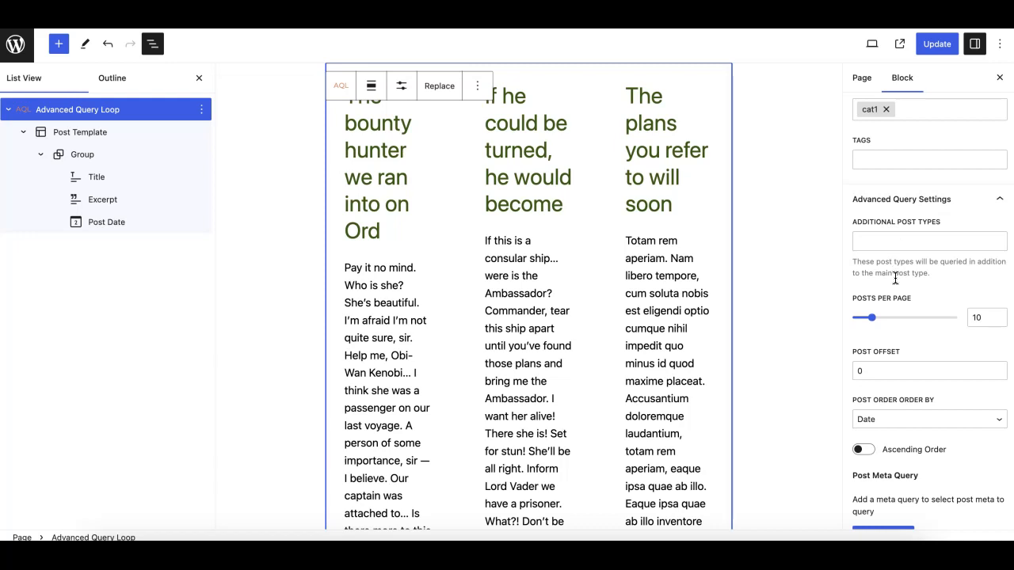
mouse_move(918, 228)
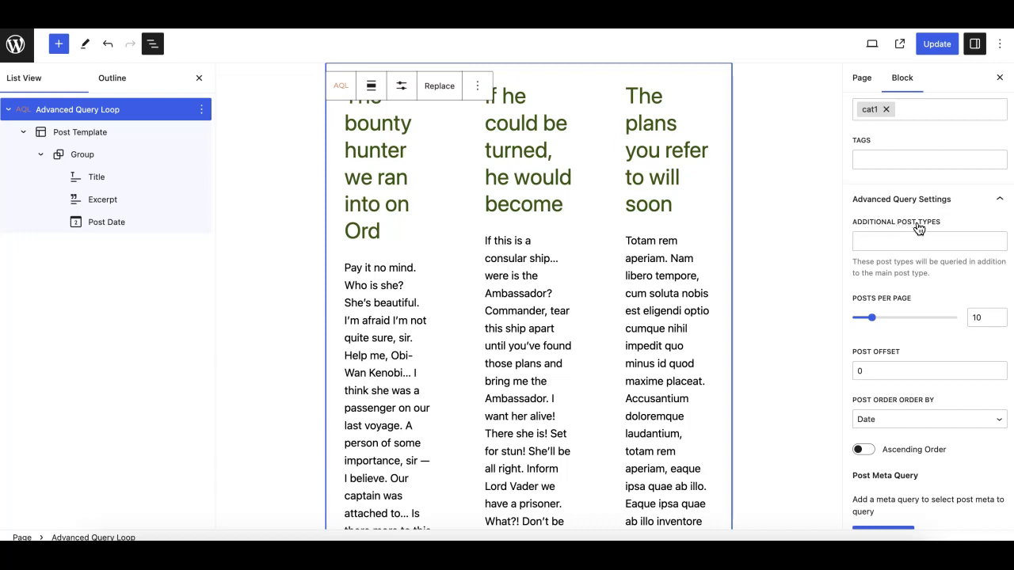
left_click(928, 241)
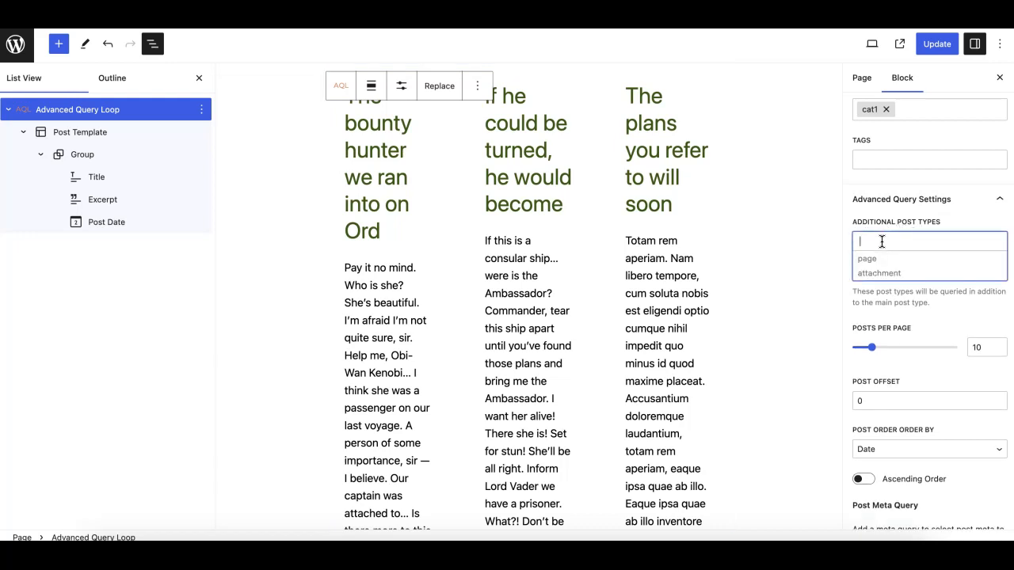
mouse_move(887, 272)
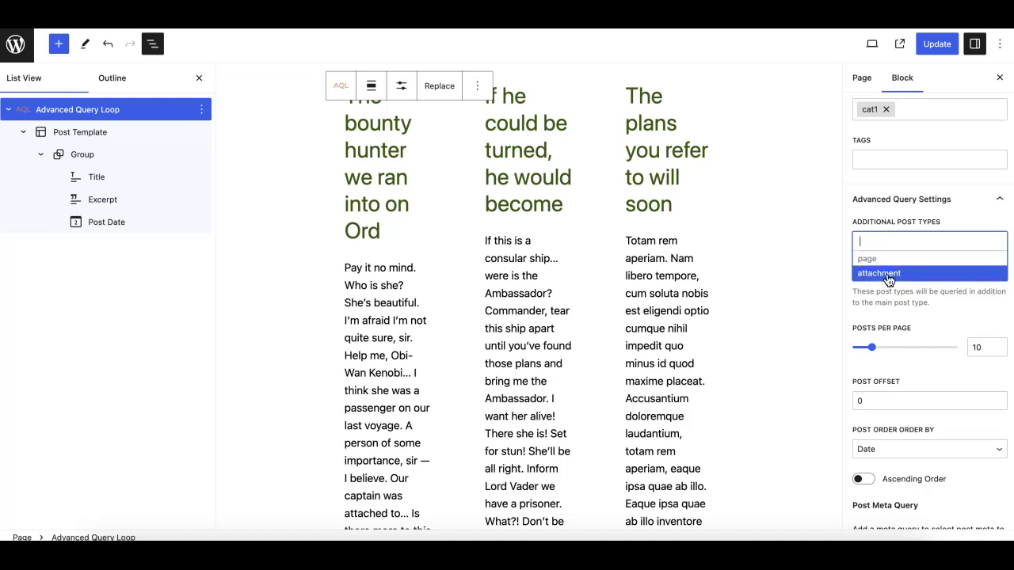
mouse_move(868, 258)
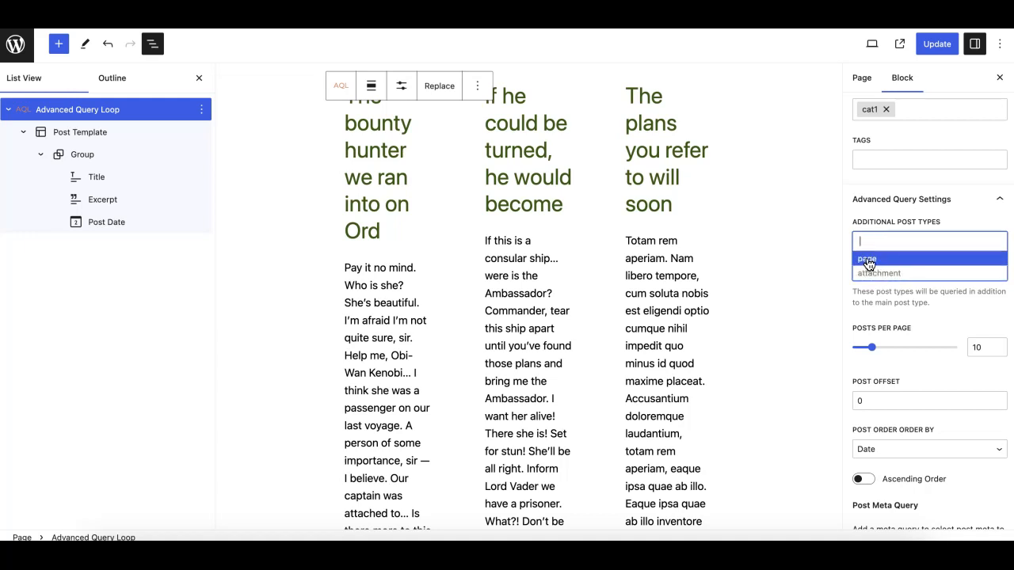
left_click(868, 258)
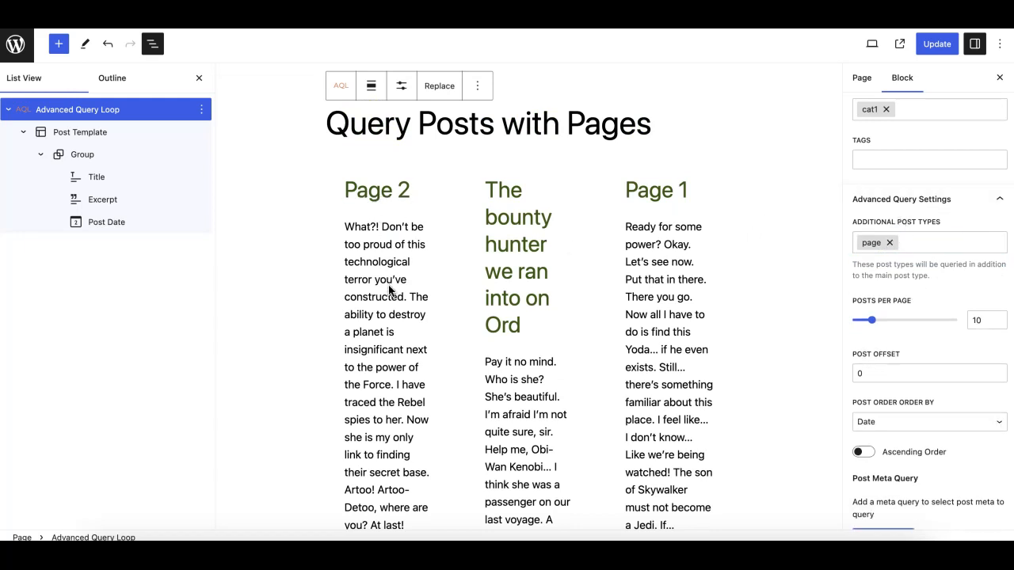
scroll("down", 3)
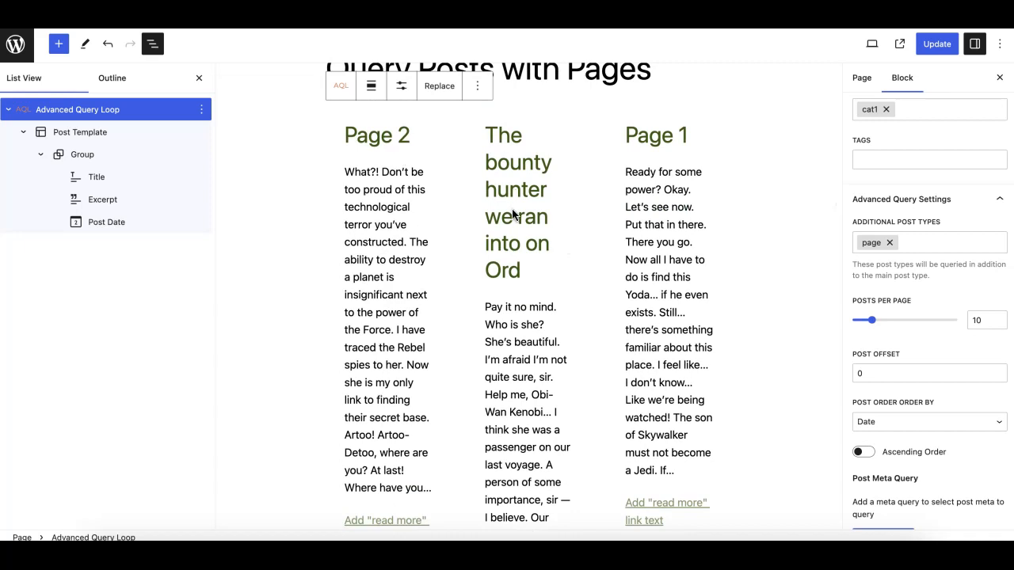
scroll("down", 3)
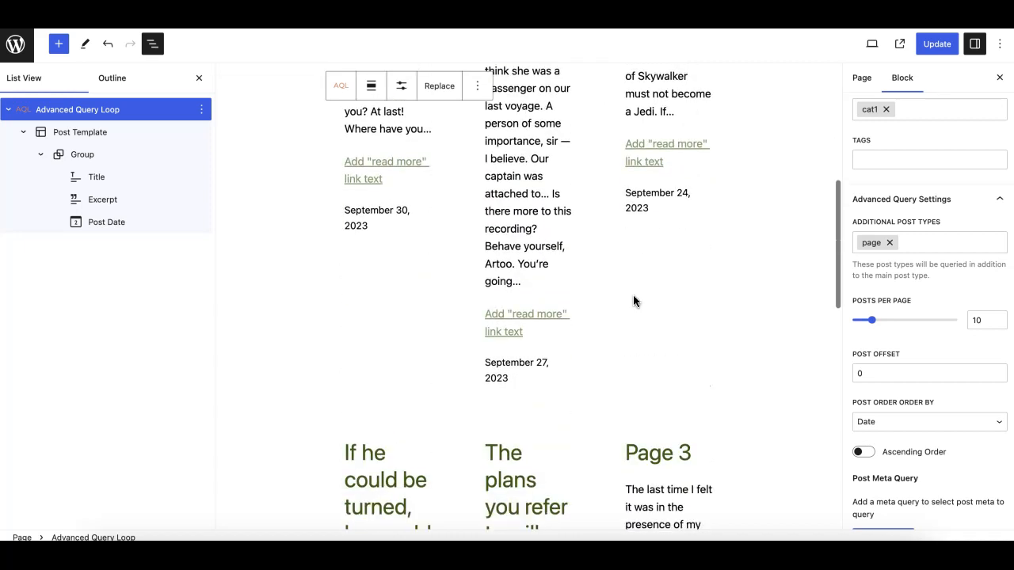
scroll("down", 3)
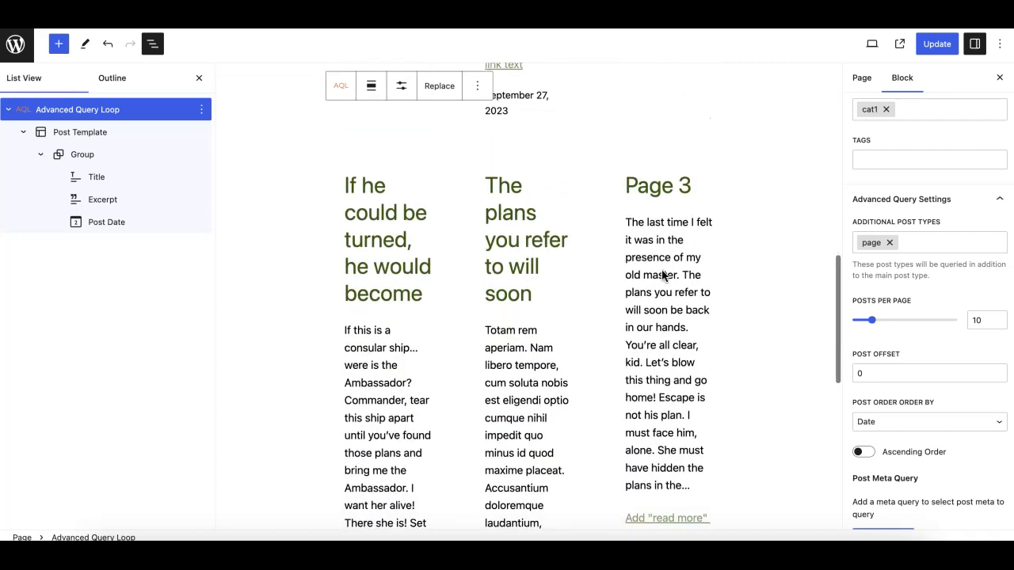
scroll("down", 3)
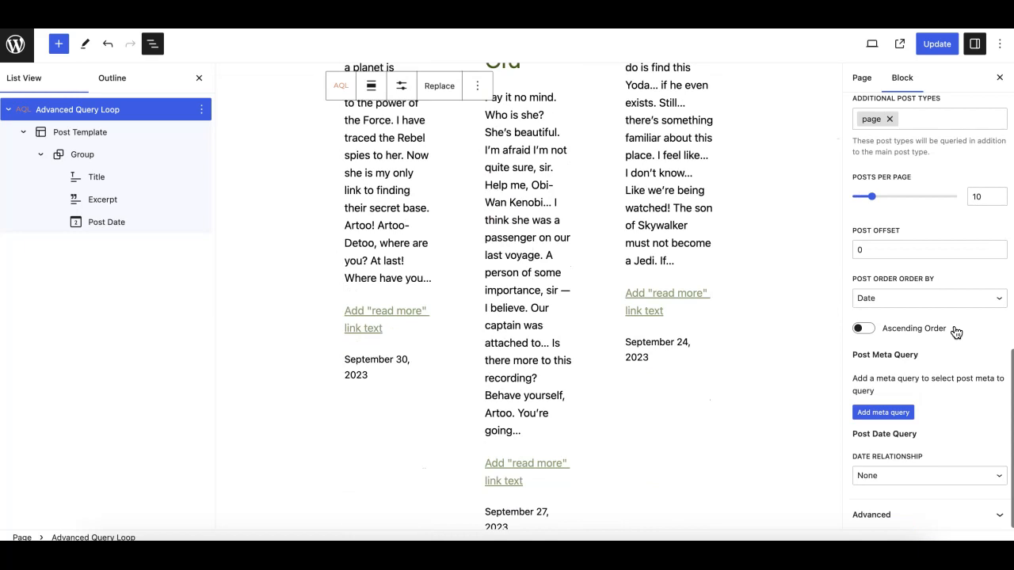
mouse_move(935, 219)
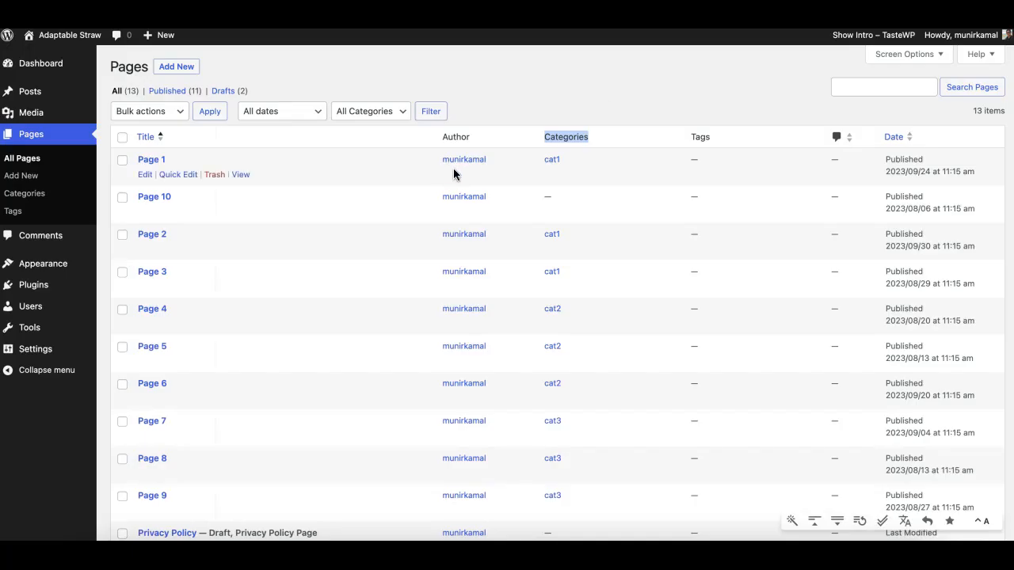
mouse_move(551, 161)
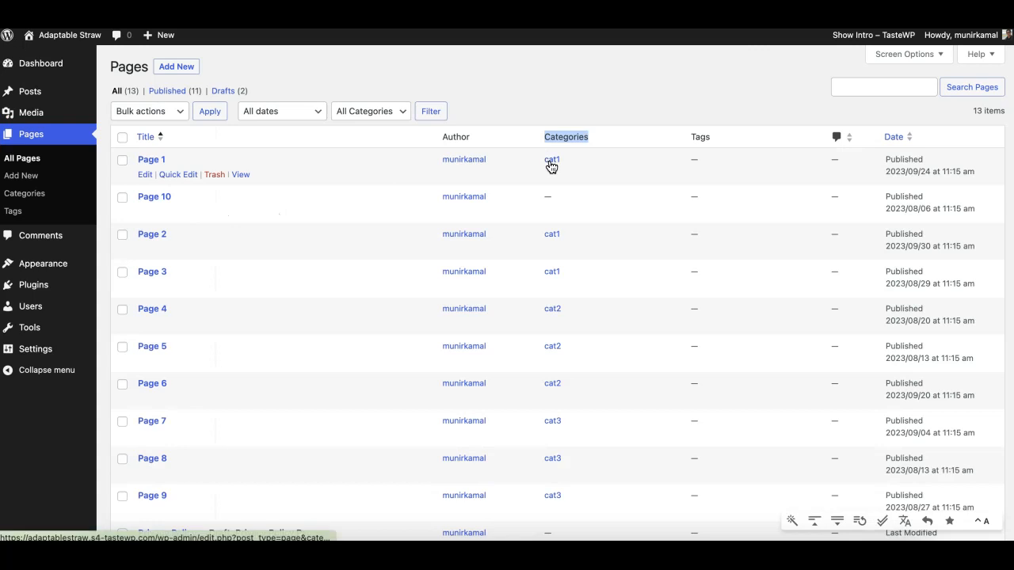
mouse_move(552, 241)
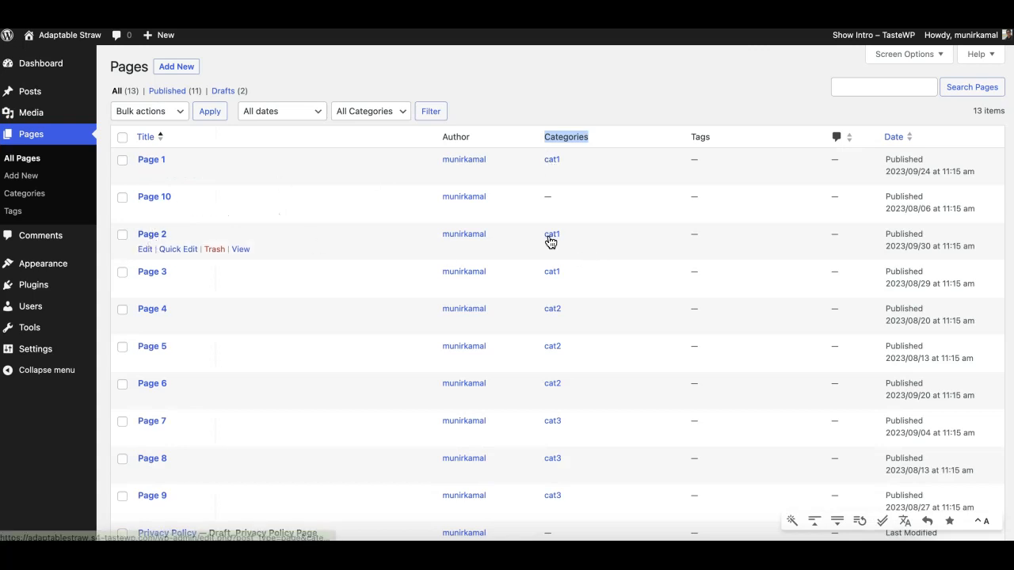
mouse_move(546, 279)
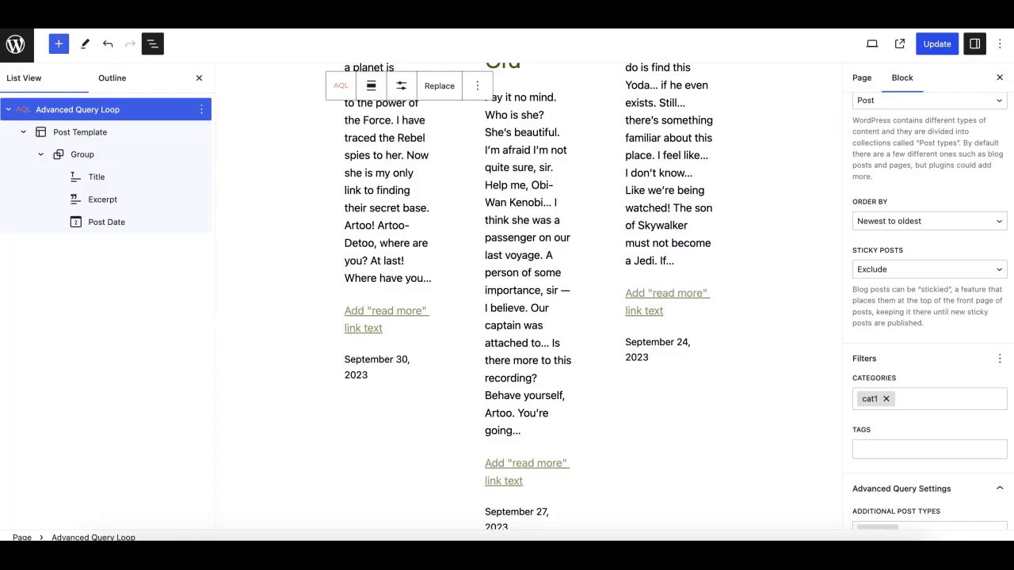
Replace the cat1 category token with cat2 so Page 6 and cat2 posts list in the loop.
left_click(928, 399)
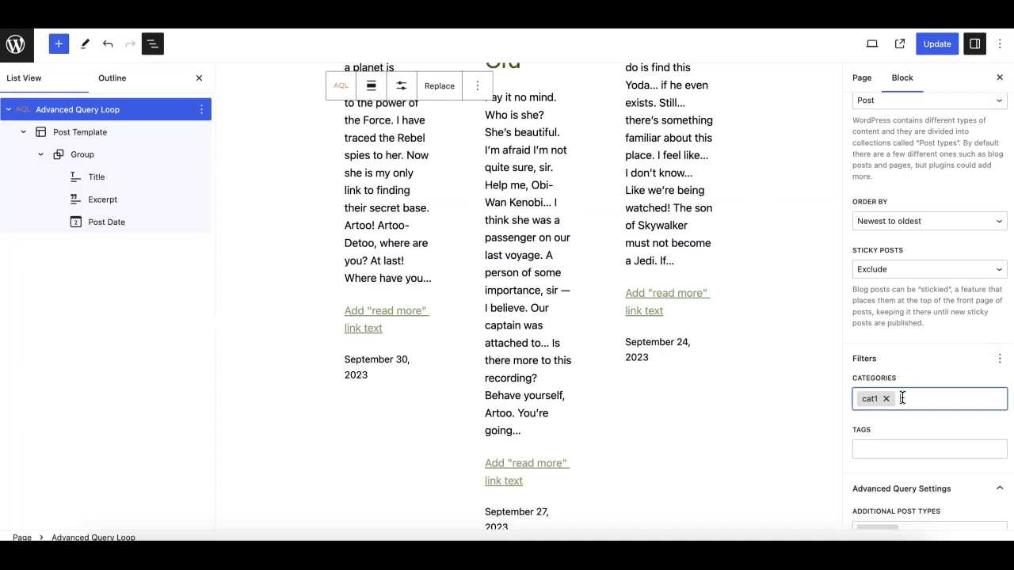
type("cat")
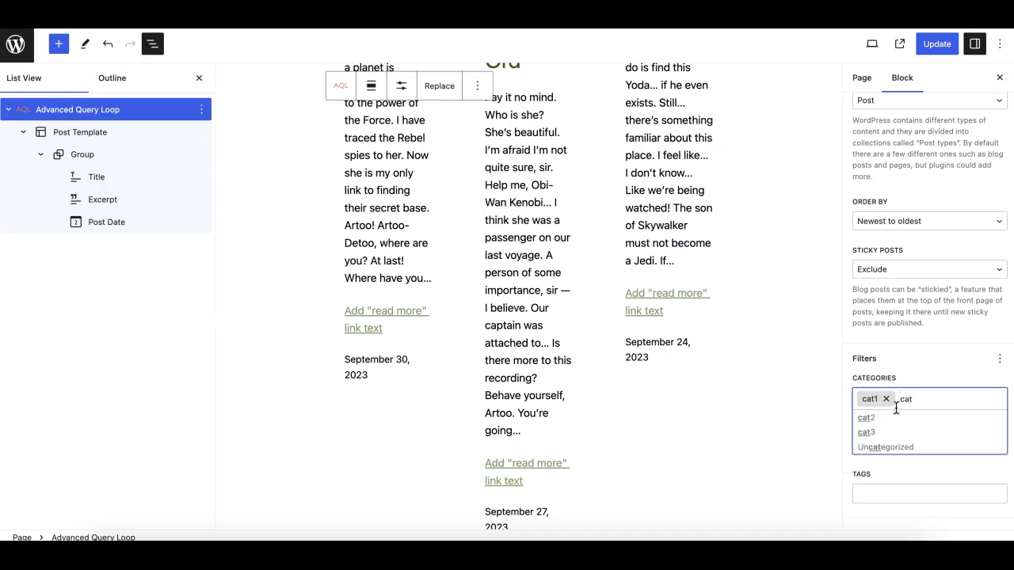
left_click(865, 418)
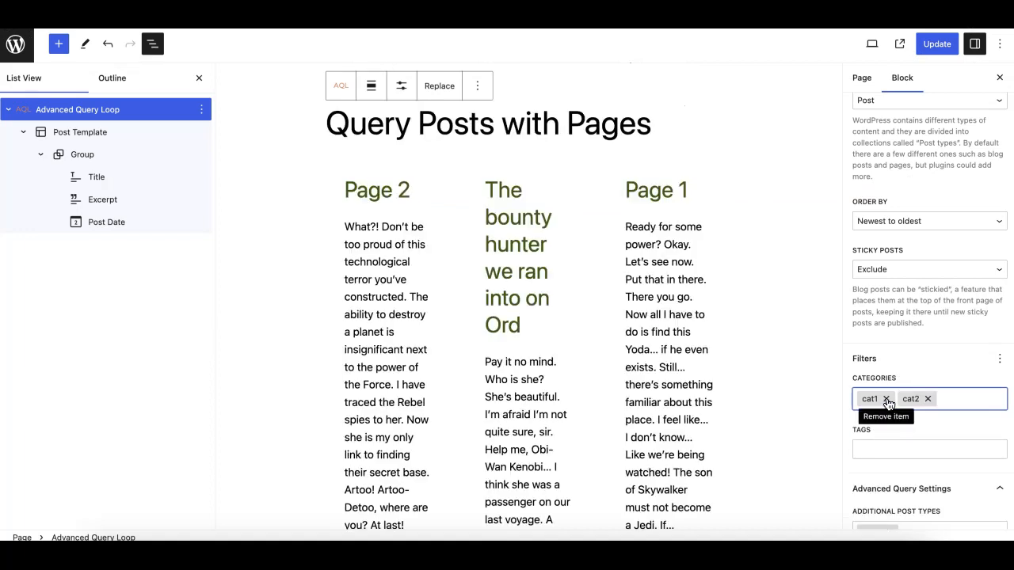
left_click(887, 399)
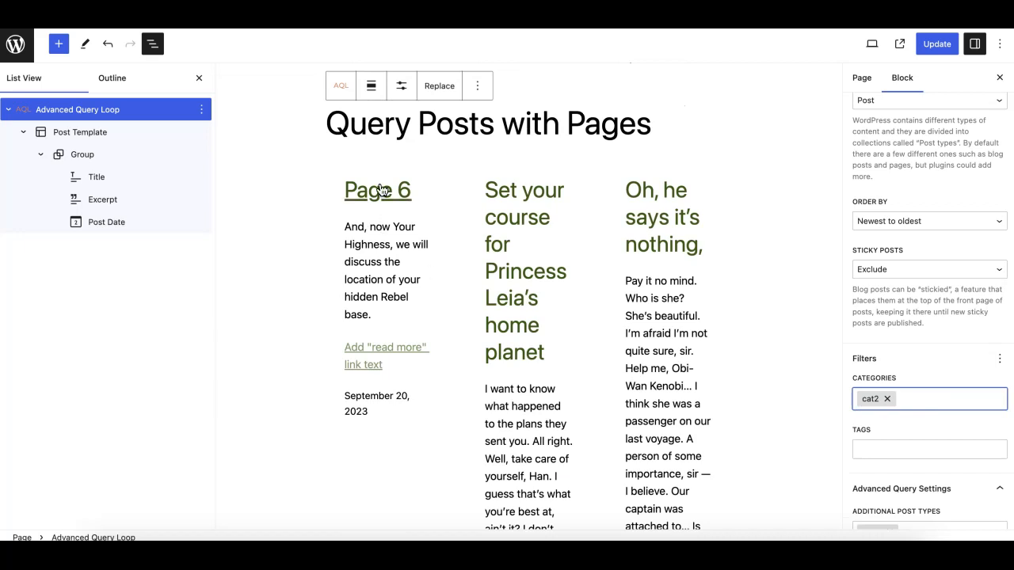
scroll("down", 3)
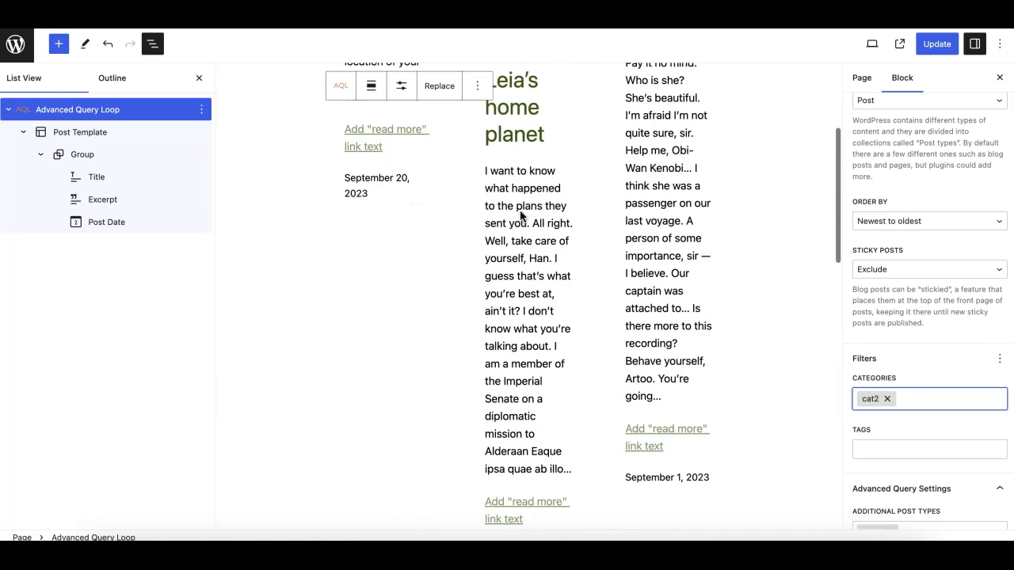
scroll("down", 3)
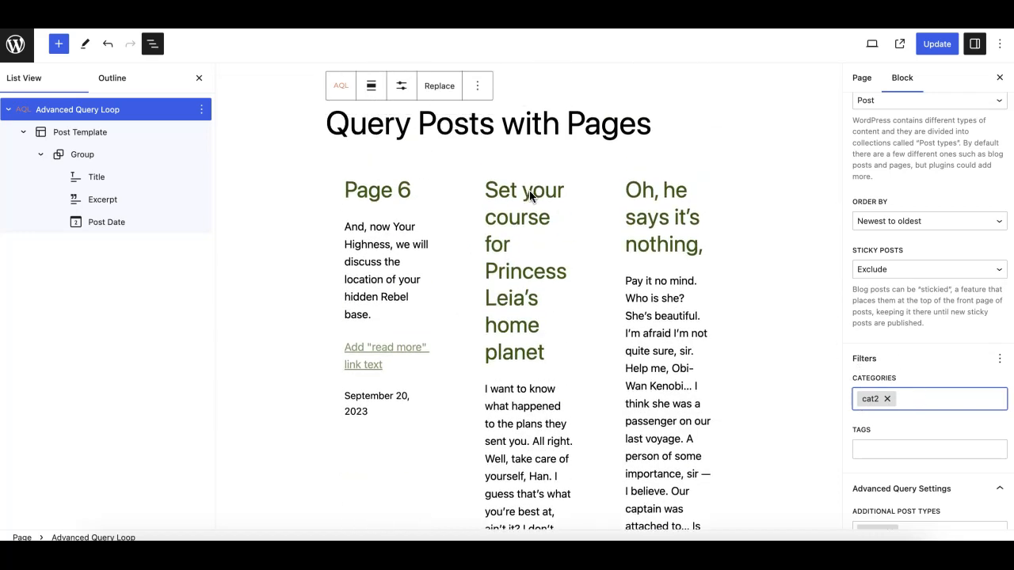
mouse_move(537, 117)
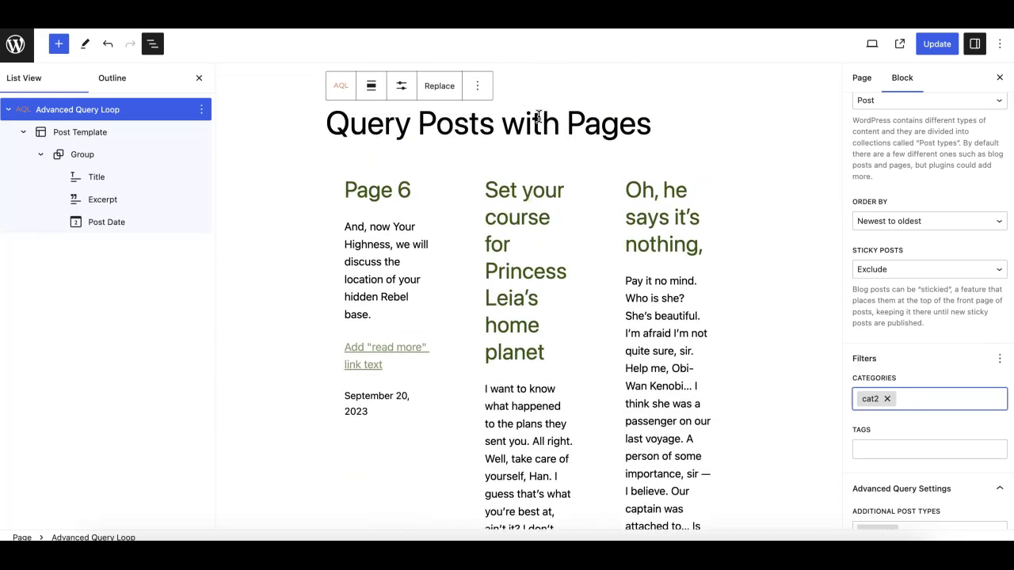
mouse_move(275, 204)
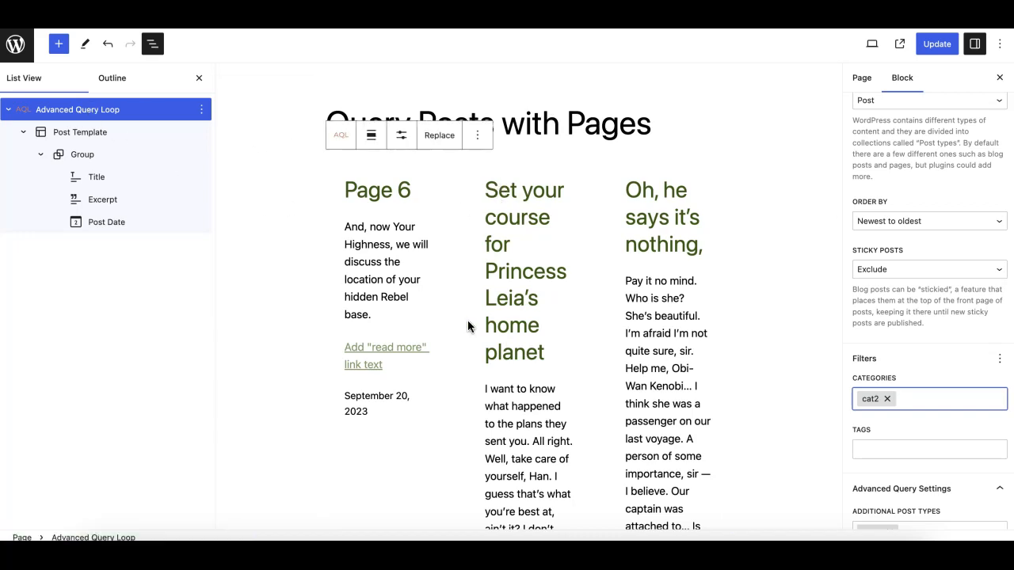
scroll("down", 3)
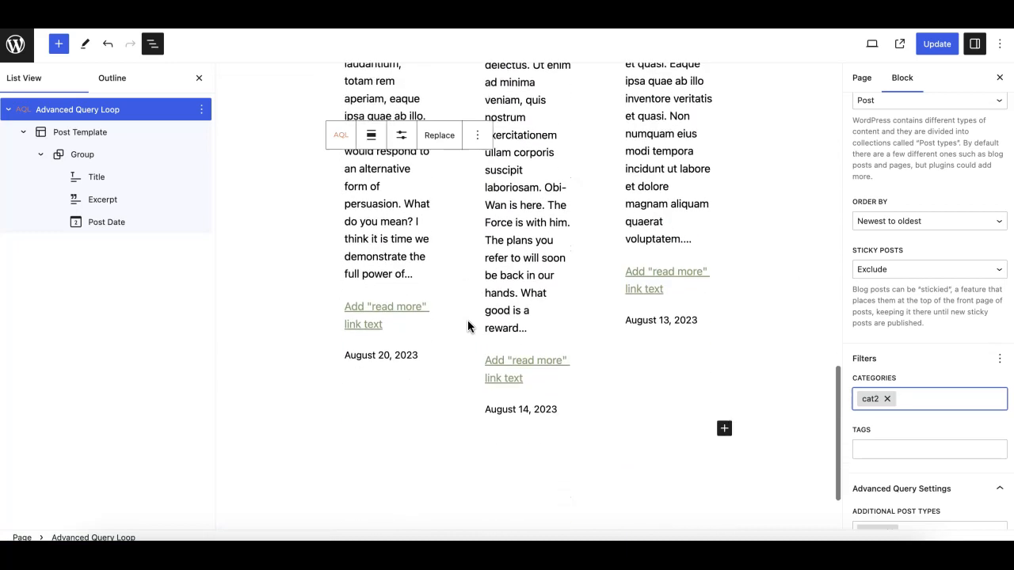
scroll("down", 3)
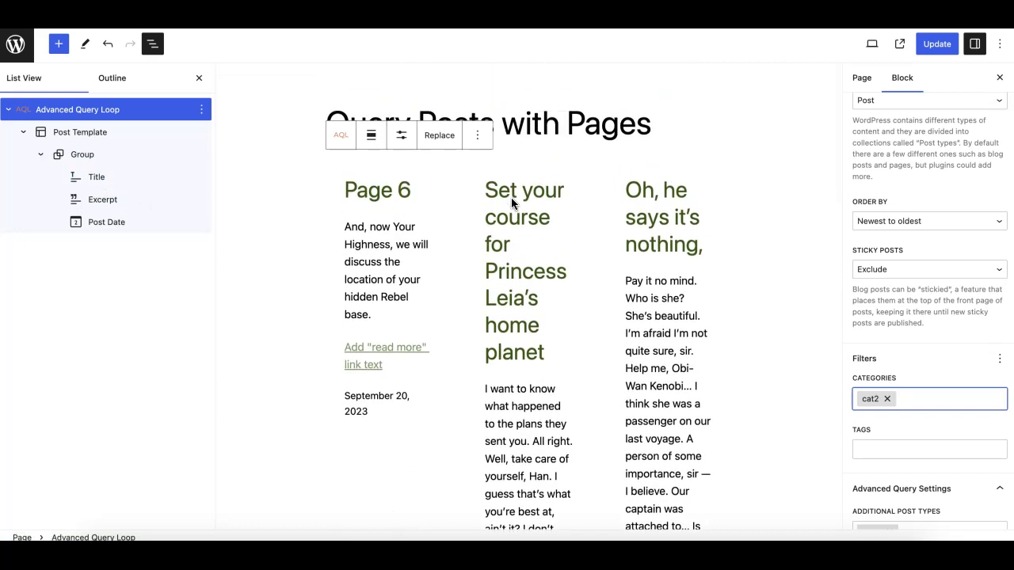
mouse_move(464, 278)
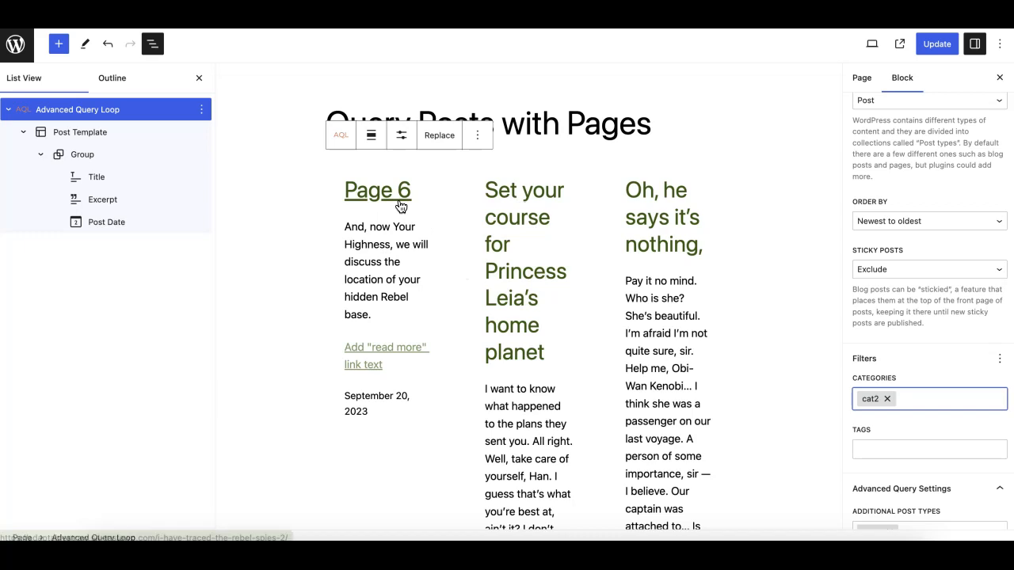
mouse_move(244, 159)
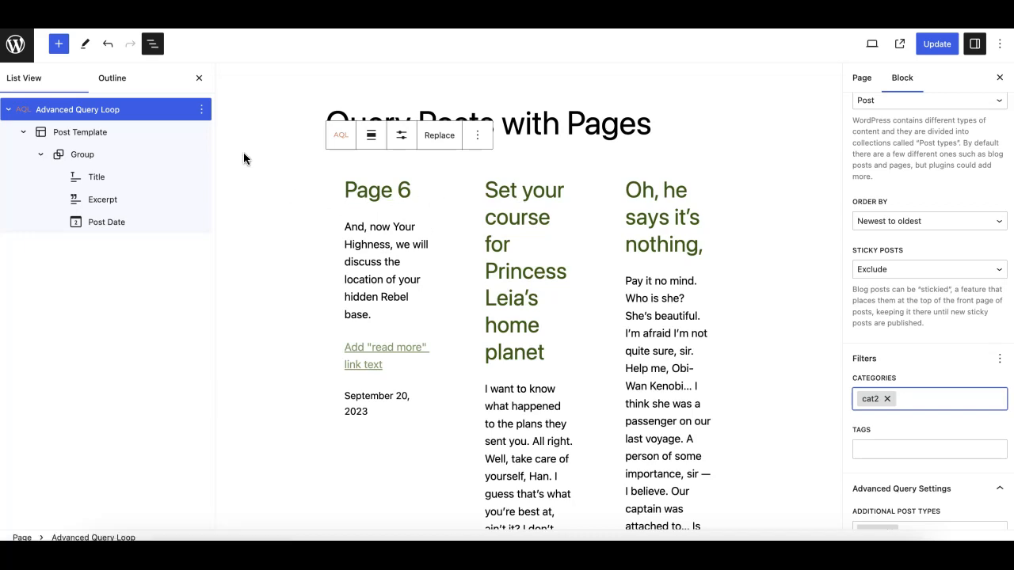
mouse_move(437, 221)
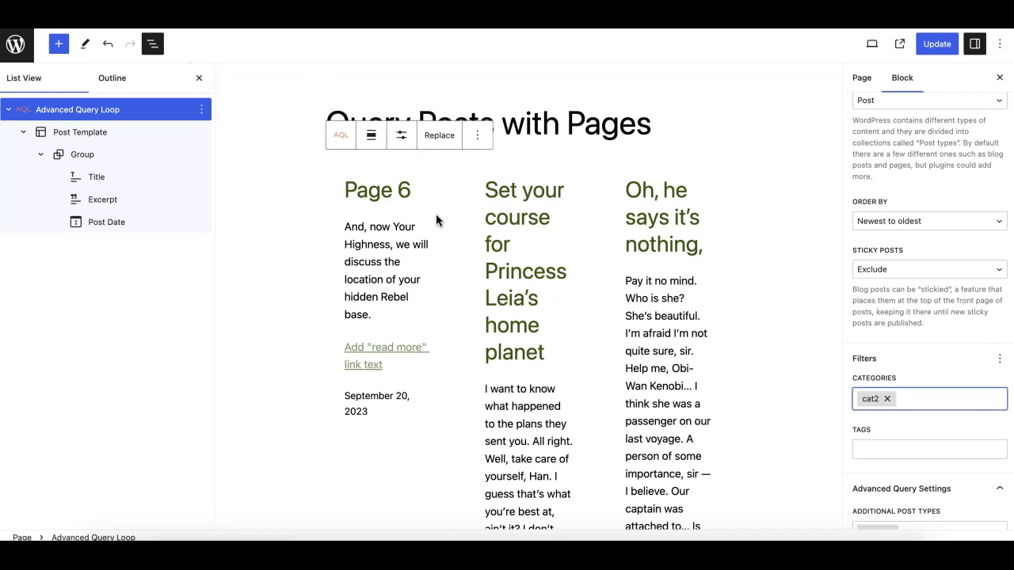
mouse_move(342, 161)
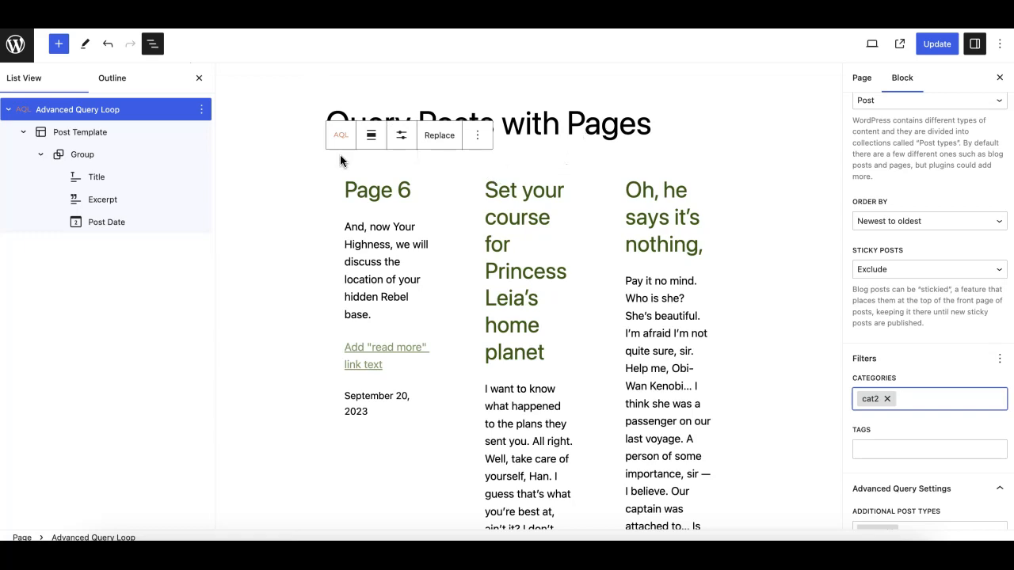